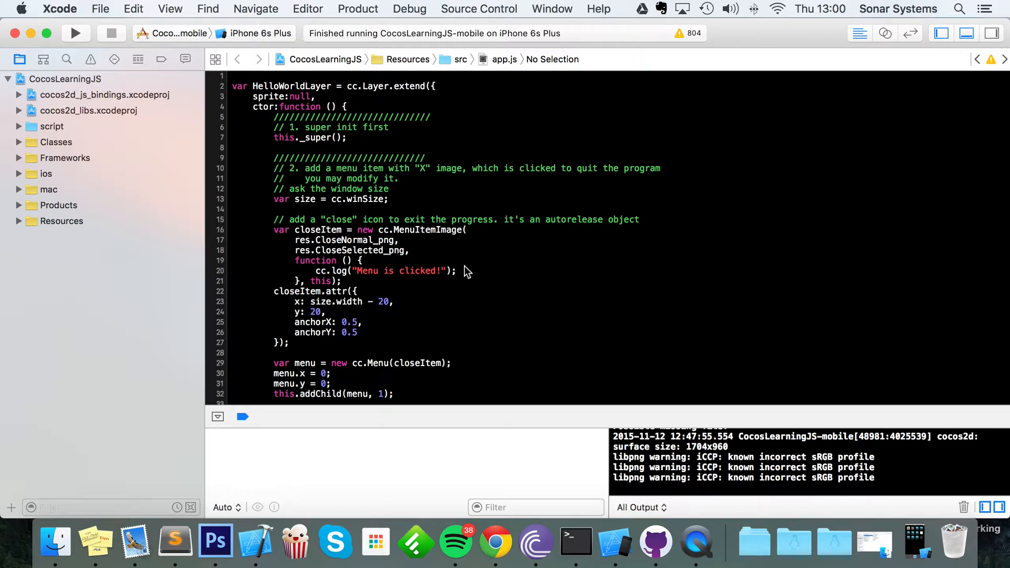
Step: Navigate Finder to frameworks/runtime-src/proj.android, briefly checking proj.android-studio/app along the way
left_click(455, 271)
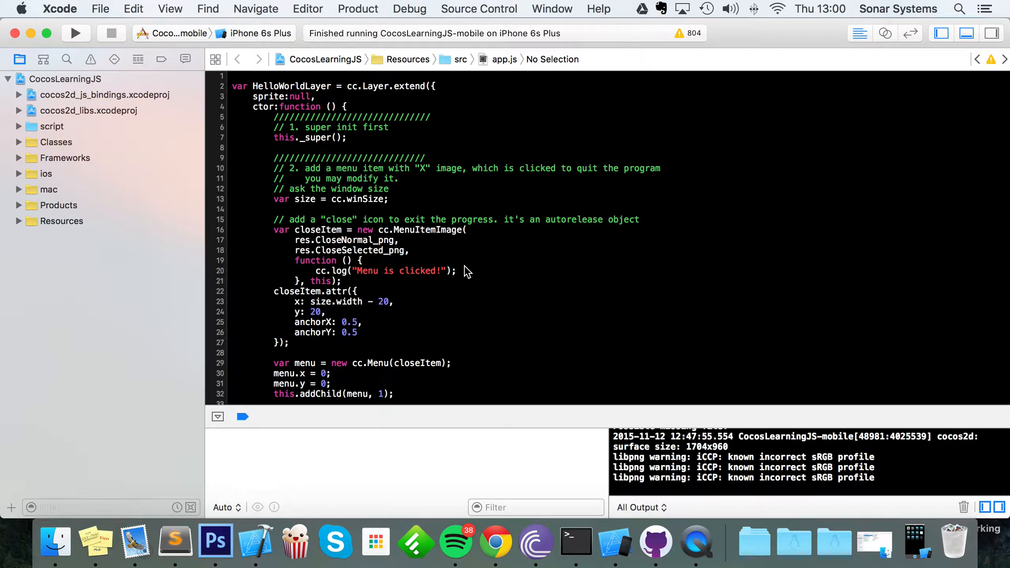
left_click(456, 270)
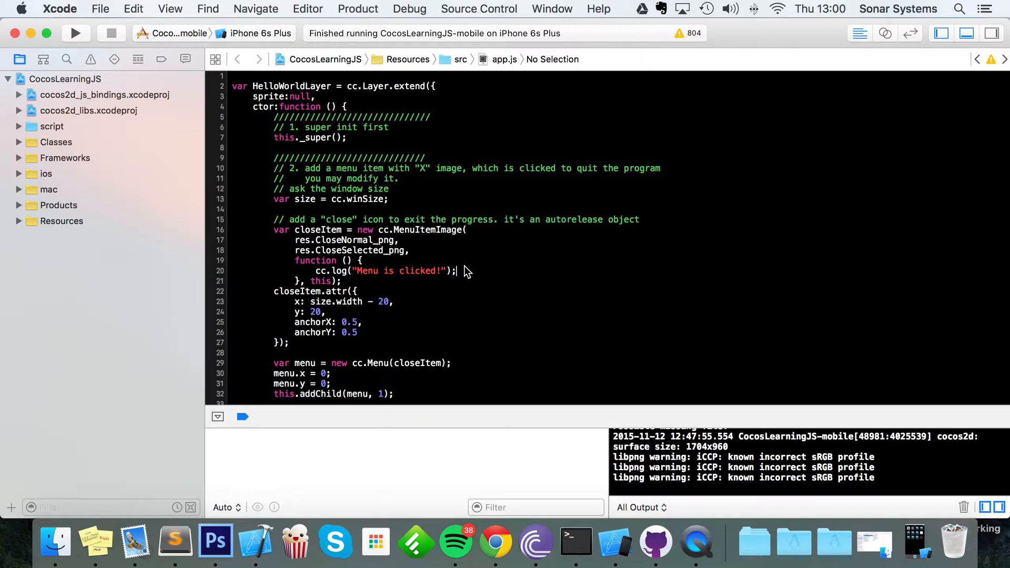
mouse_move(502, 258)
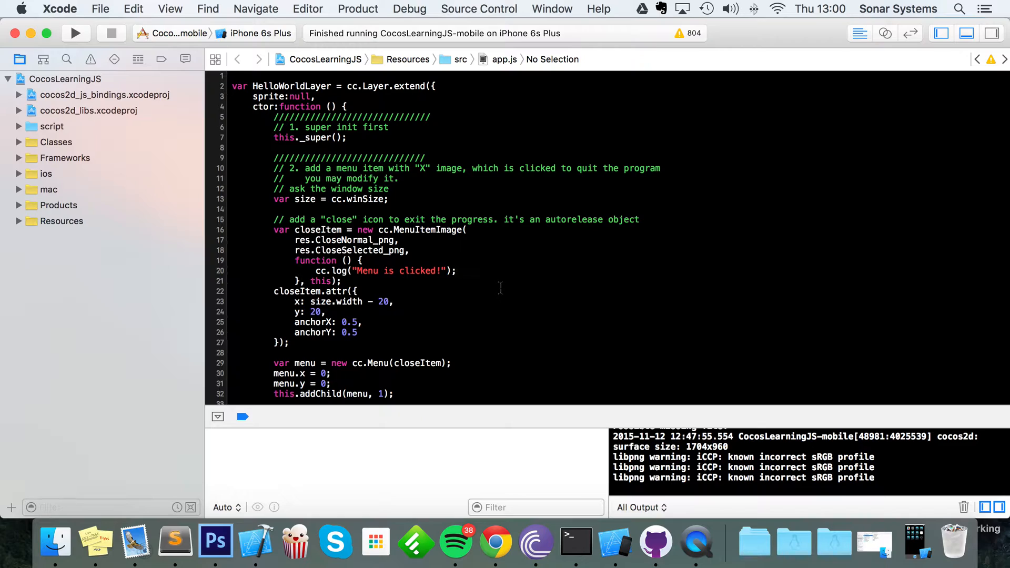
left_click(456, 271)
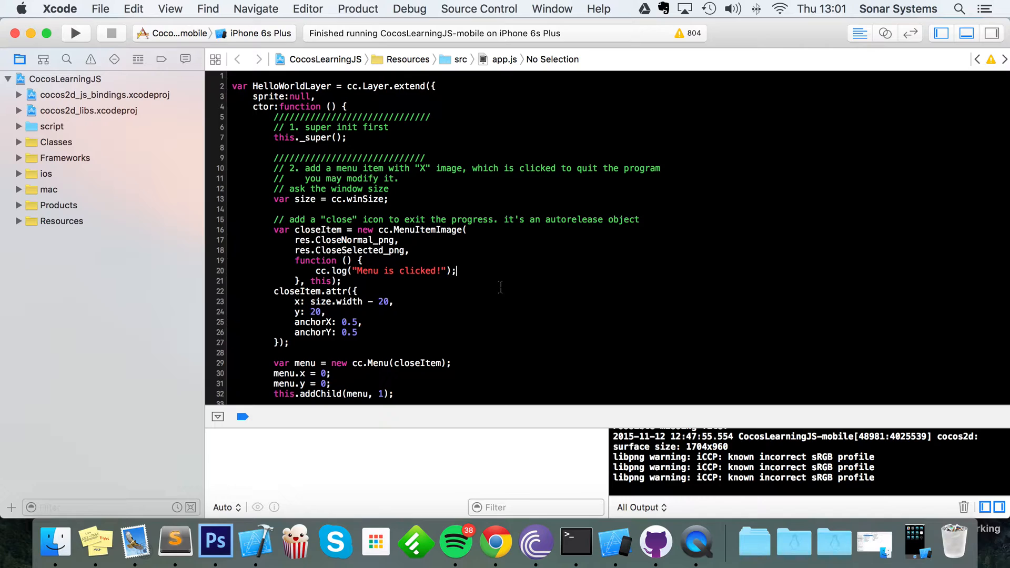
mouse_move(119, 201)
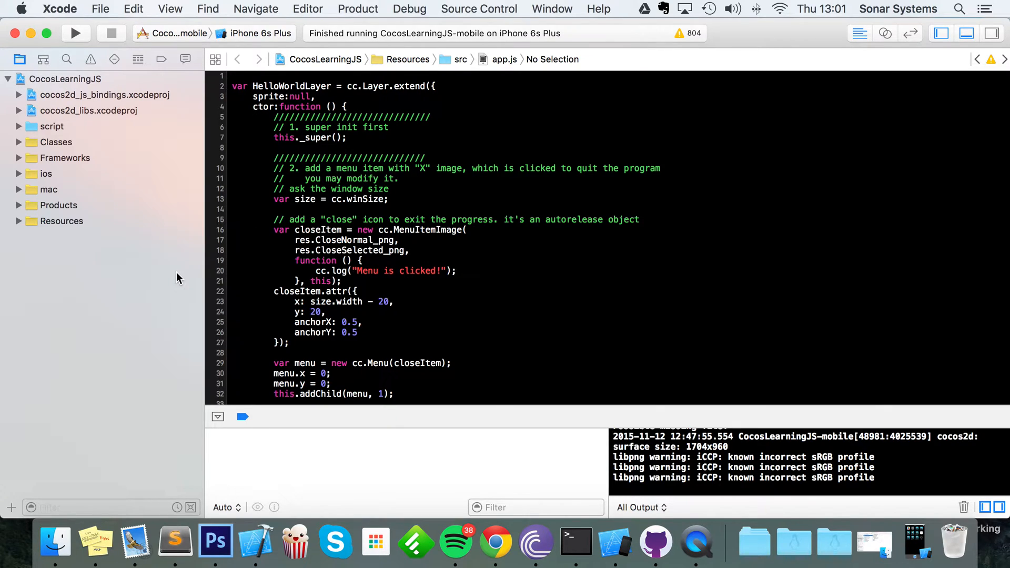
mouse_move(324, 322)
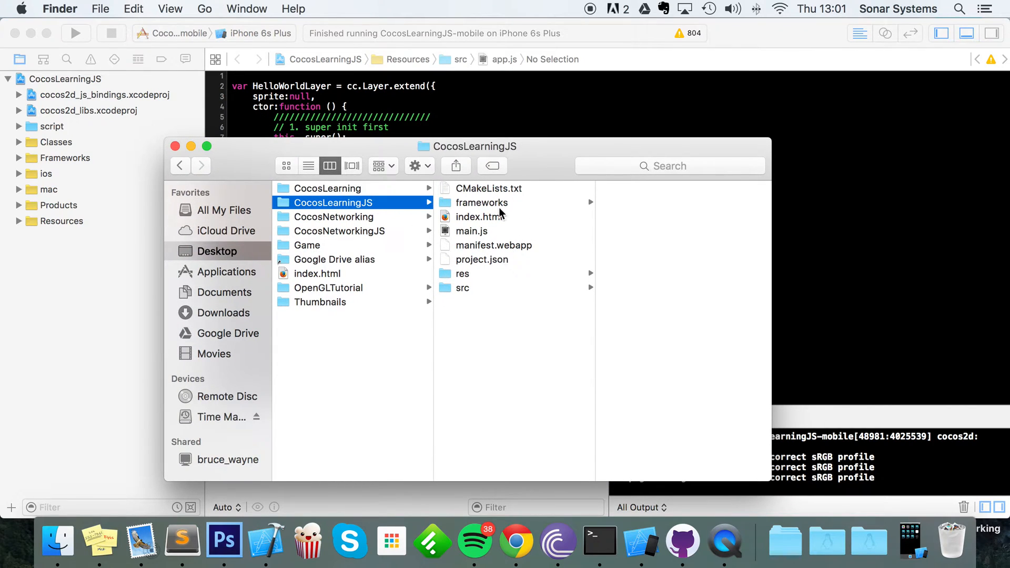
left_click(496, 217)
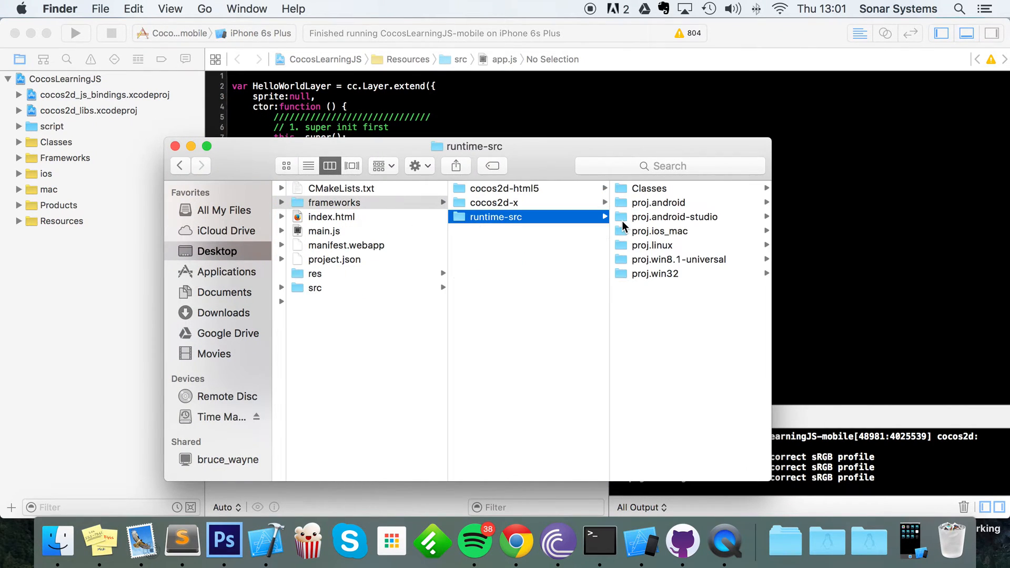
left_click(658, 202)
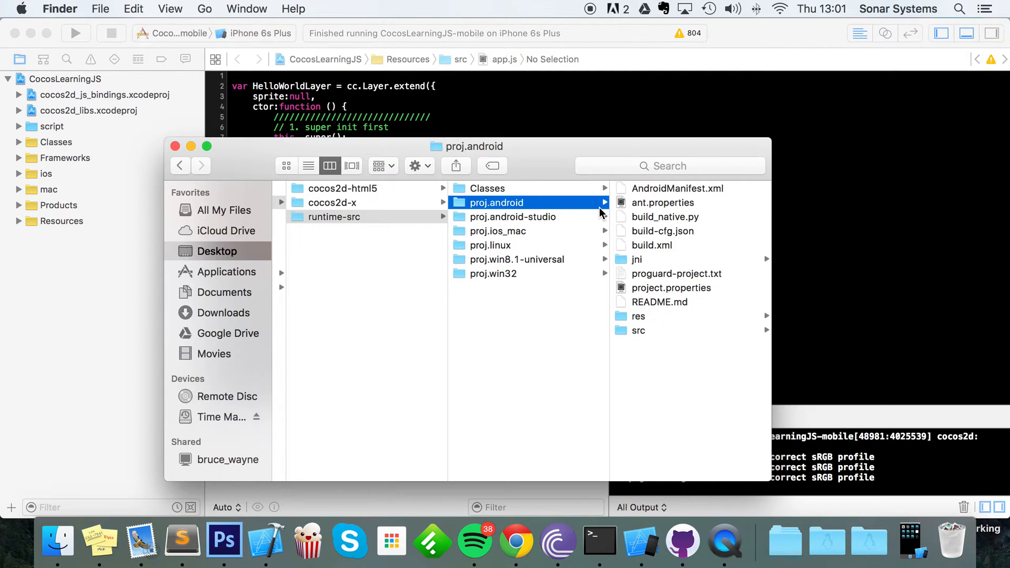
mouse_move(572, 209)
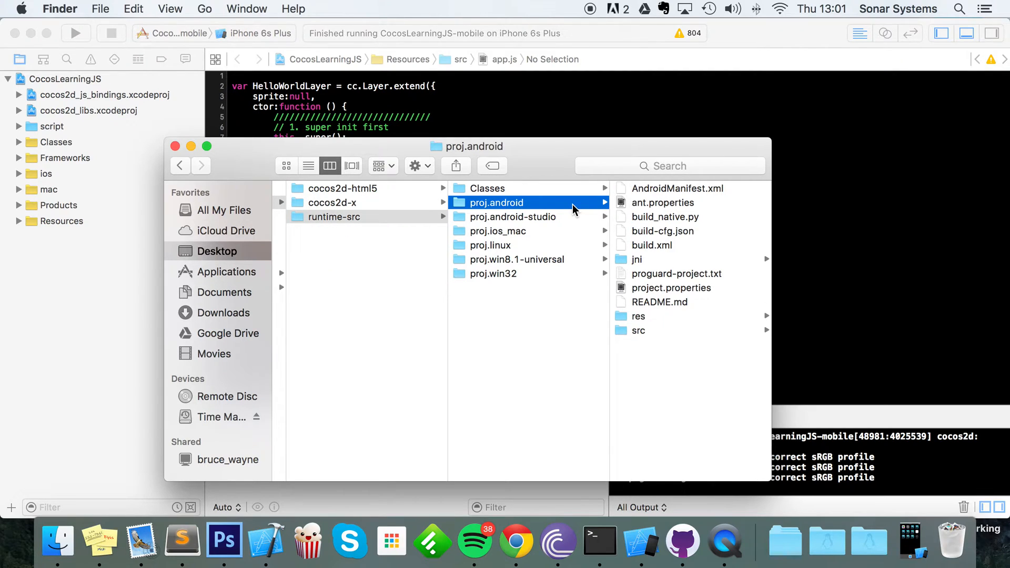
mouse_move(563, 222)
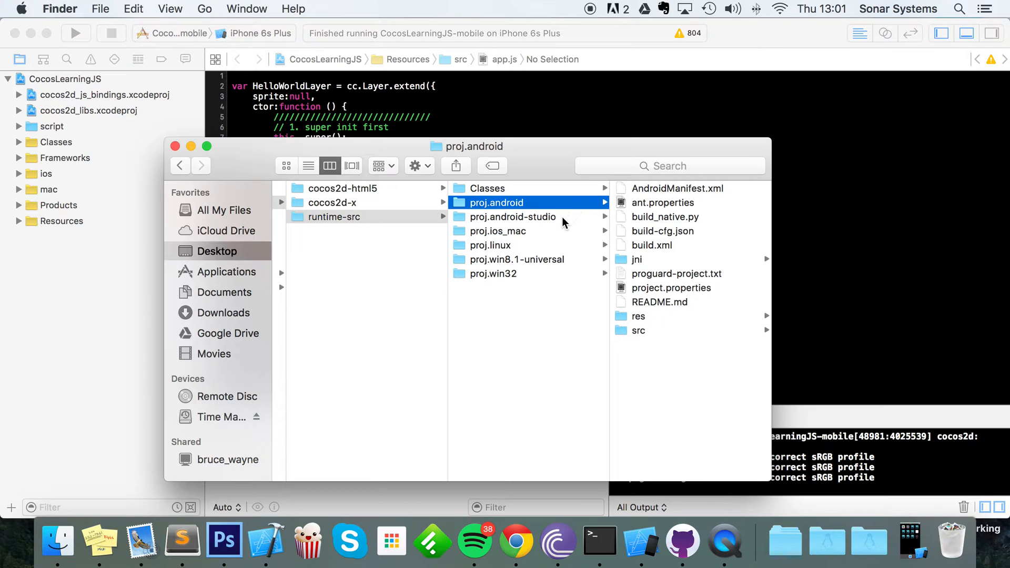
left_click(511, 216)
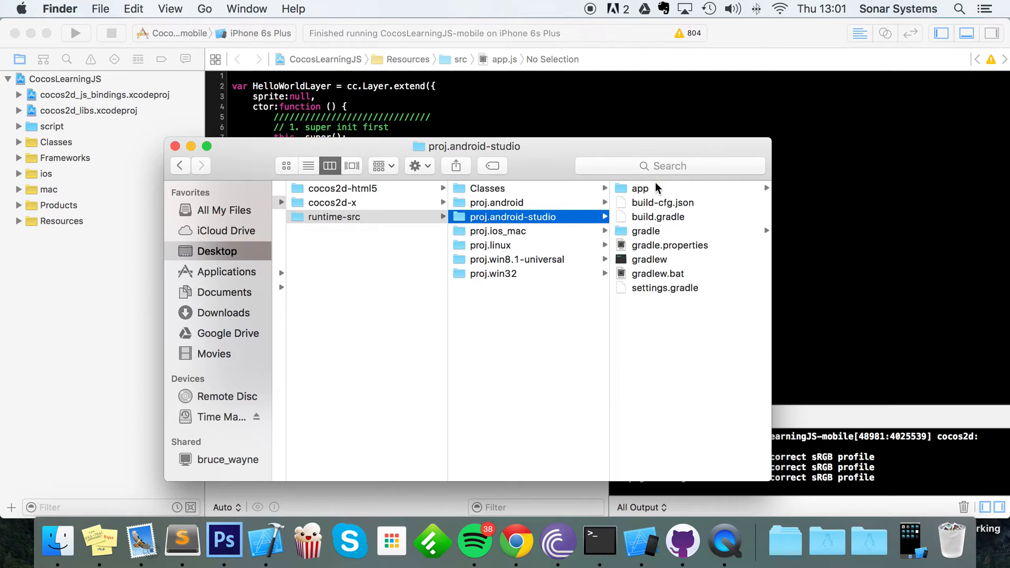
left_click(641, 189)
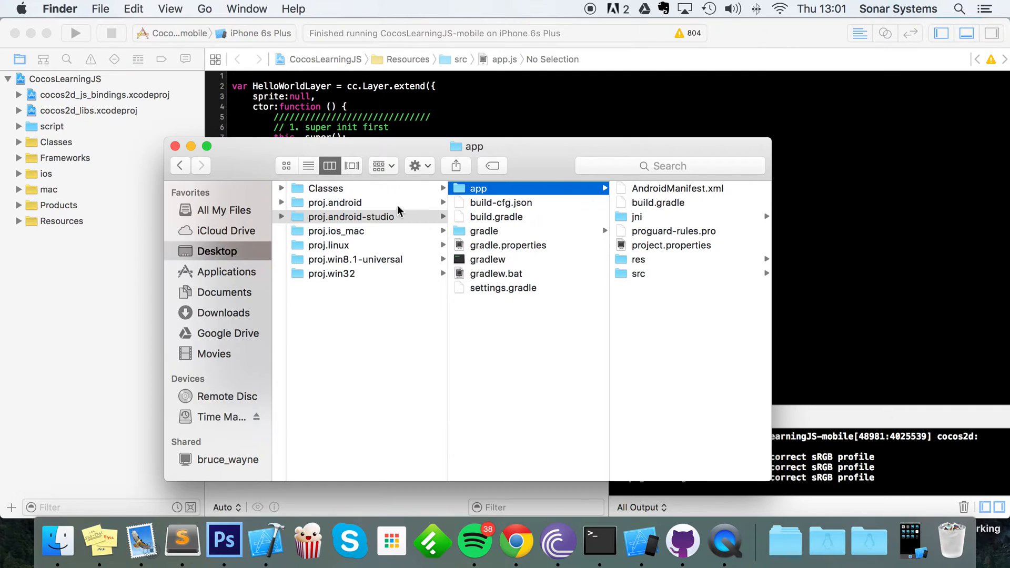
left_click(334, 202)
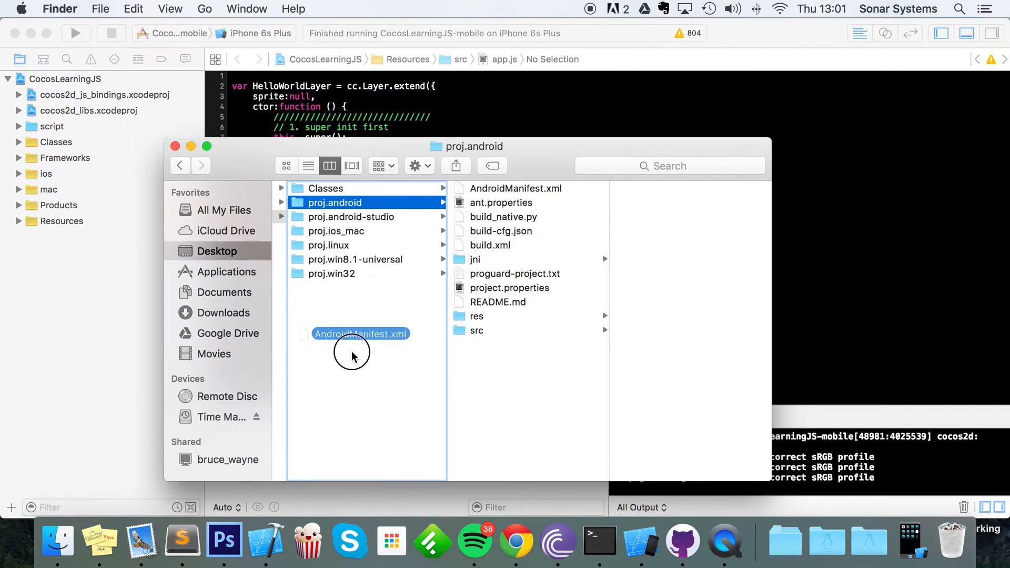
Step: Open proj.android's AndroidManifest.xml in Sublime Text and highlight the uses-permission INTERNET line
double_click(360, 332)
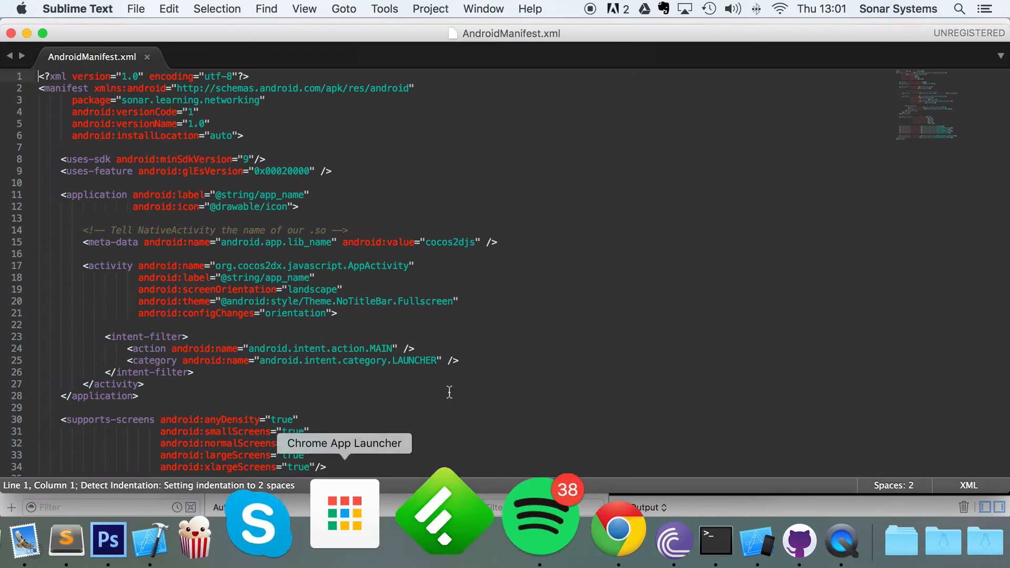
scroll("down", 3)
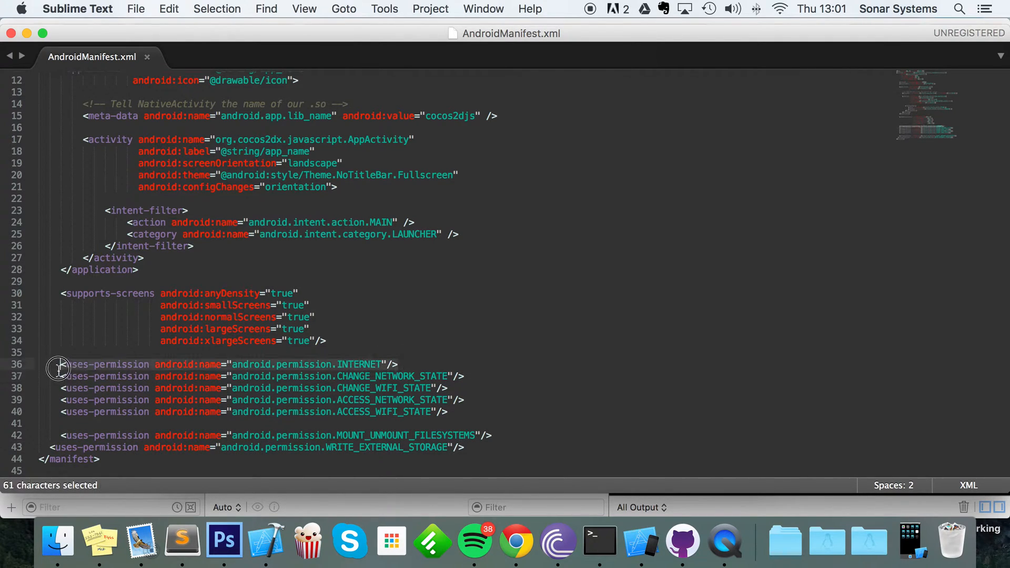
left_click(356, 364)
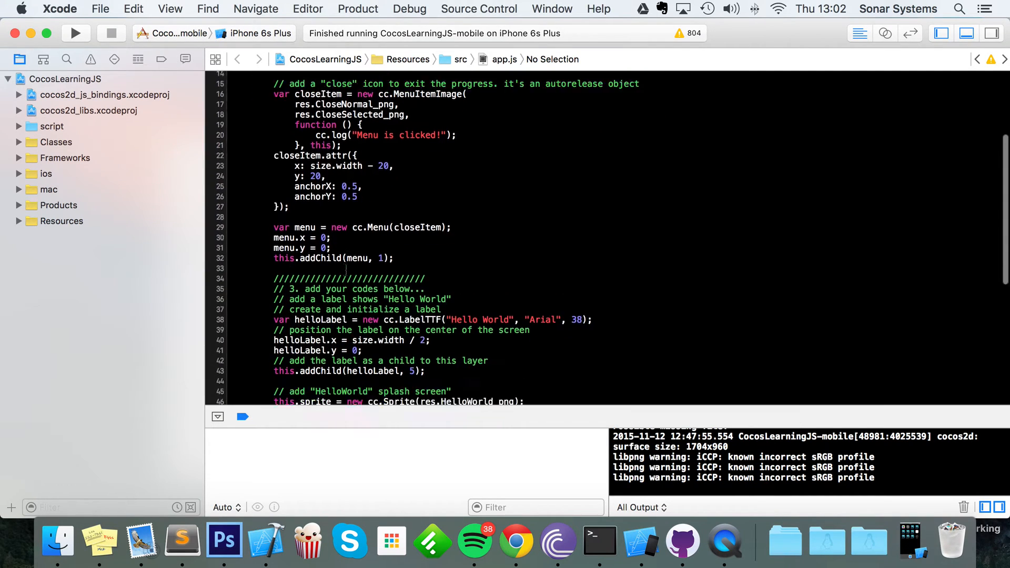
Step: Expand Xcode's Resources > src group and open app.js in Sublime Text
scroll("down", 3)
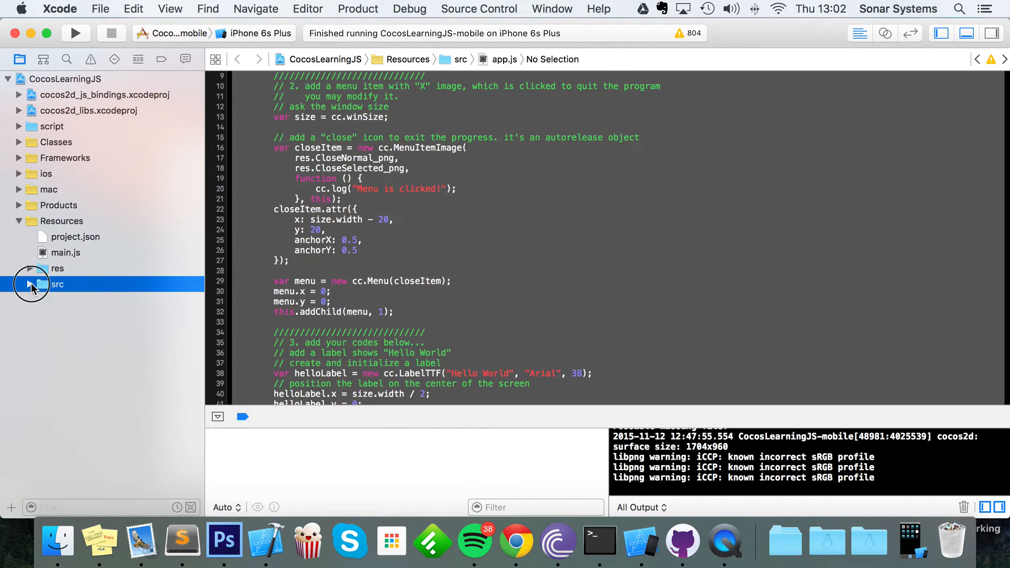
left_click(31, 284)
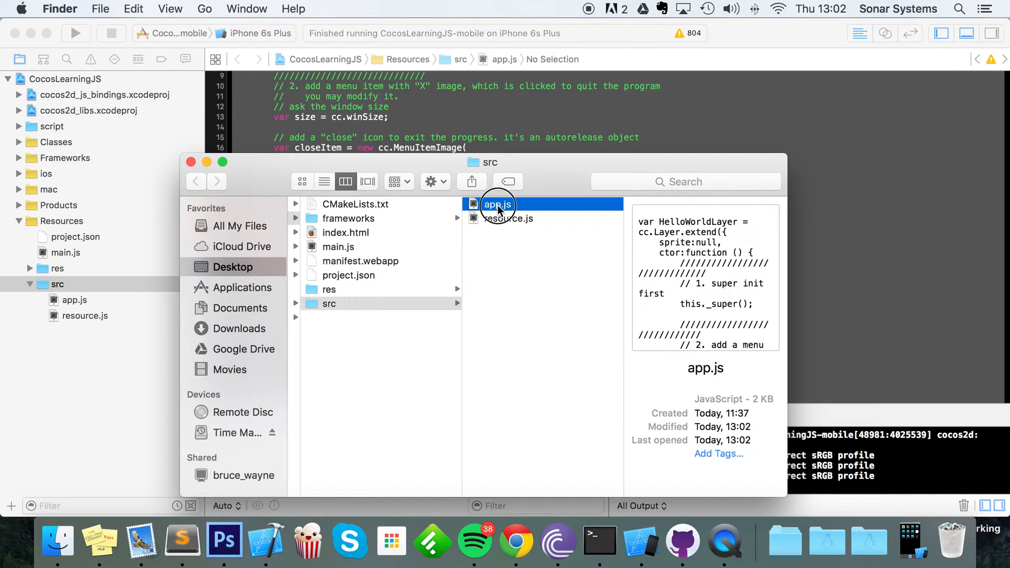
double_click(497, 204)
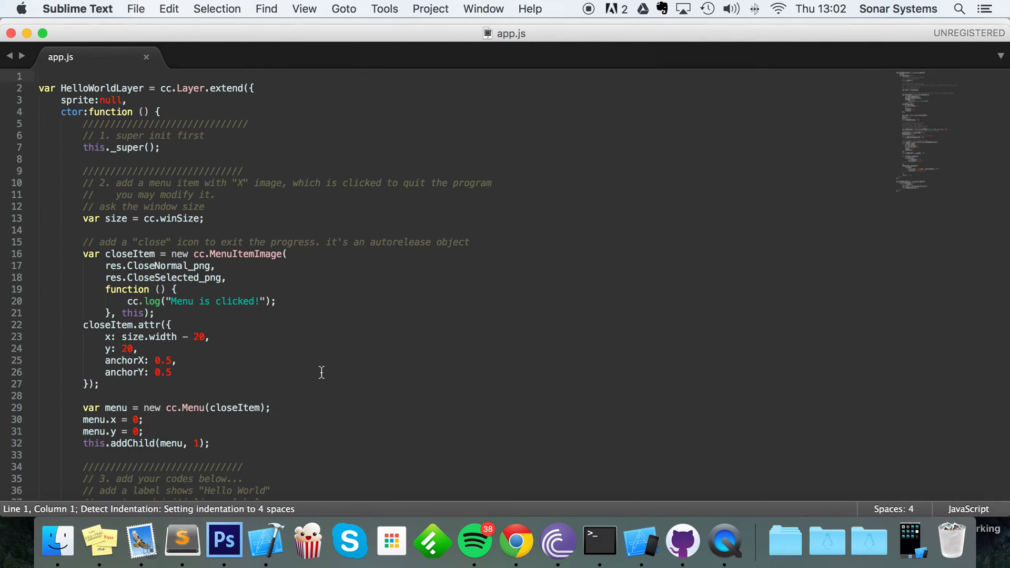
Step: Reduce HelloWorldLayer's ctor to this._super() and return true, and delete the sprite:null line
scroll("down", 3)
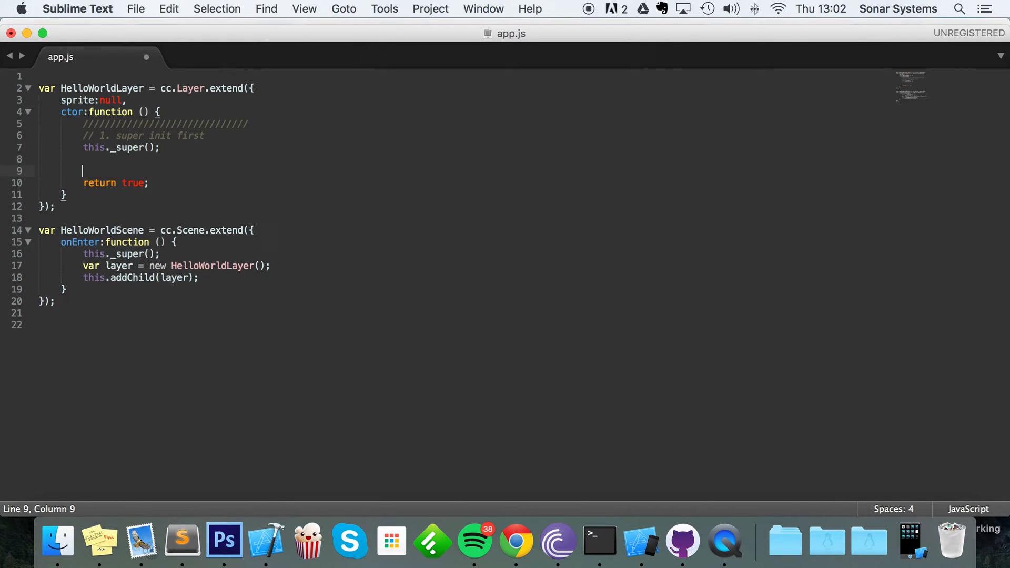
key("enter")
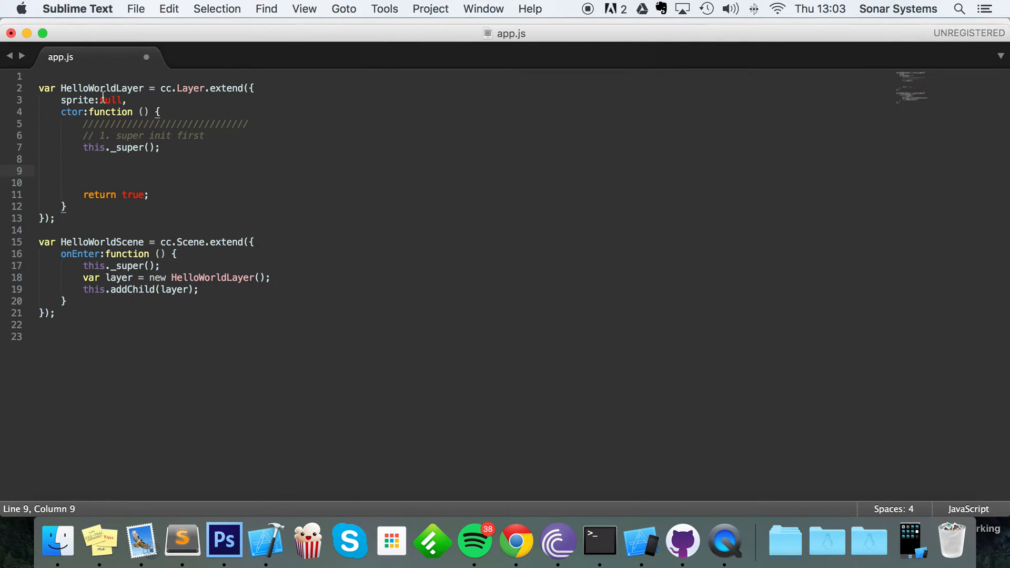
left_click(97, 100)
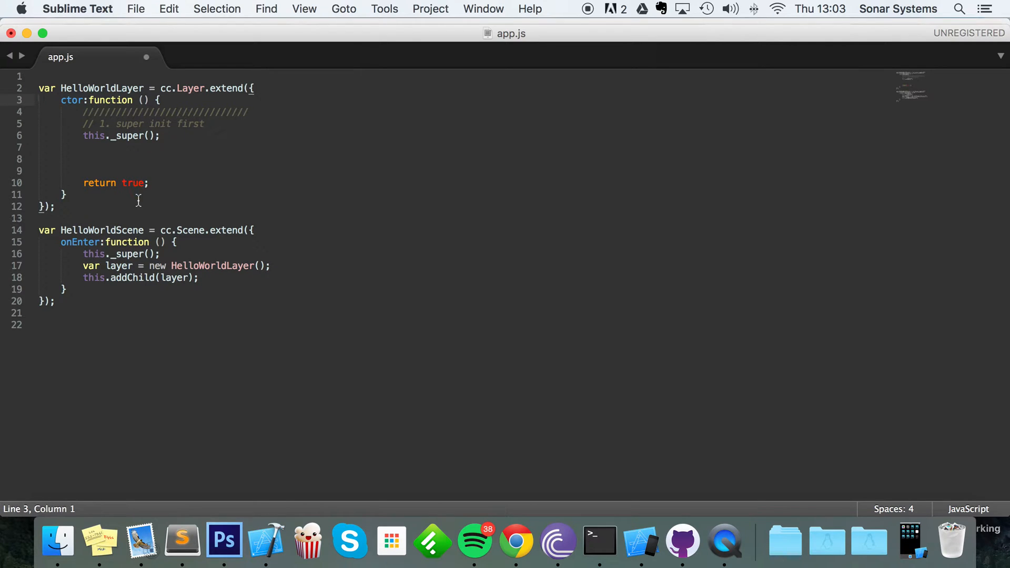
key("cmd+s")
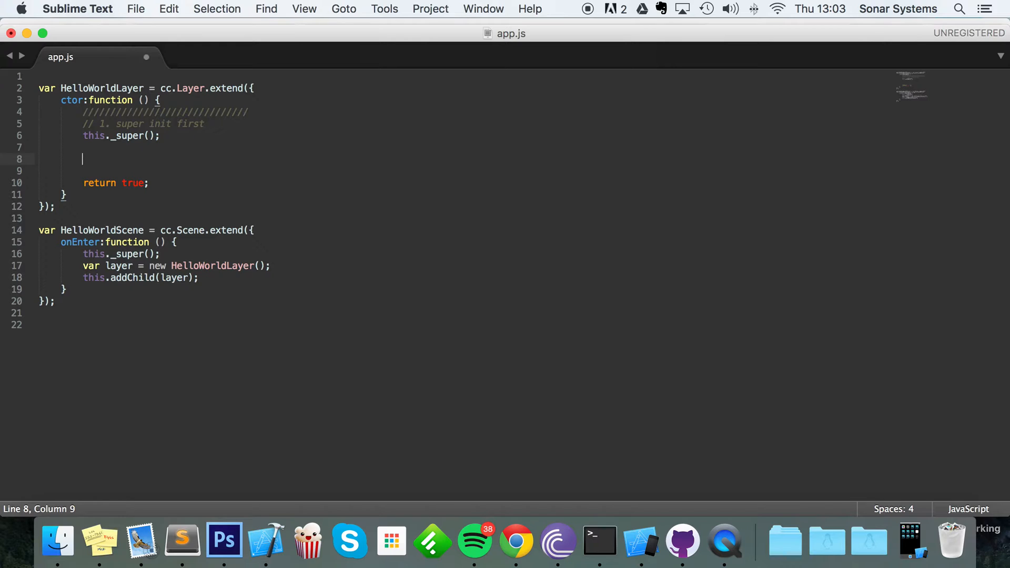
Step: Write var xhr = cc.loader.getXMLHttpRequest(); in the constructor
type("var xhr")
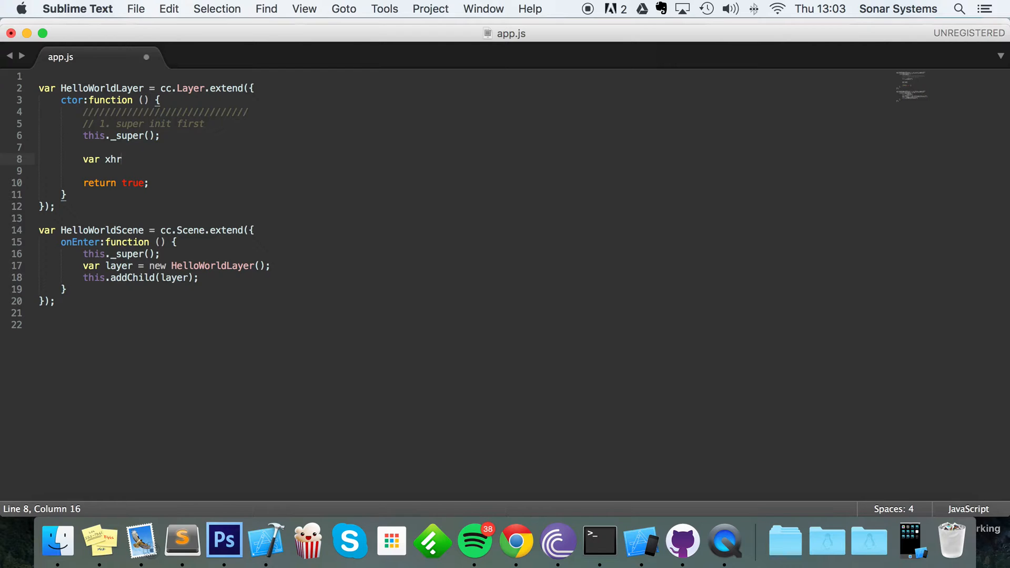
type("=")
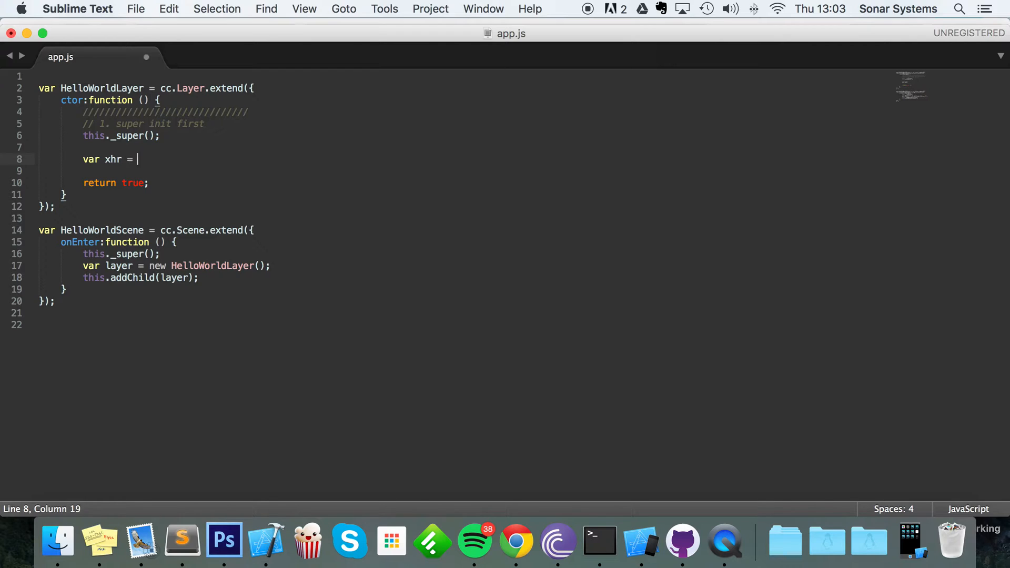
type("cc.ld")
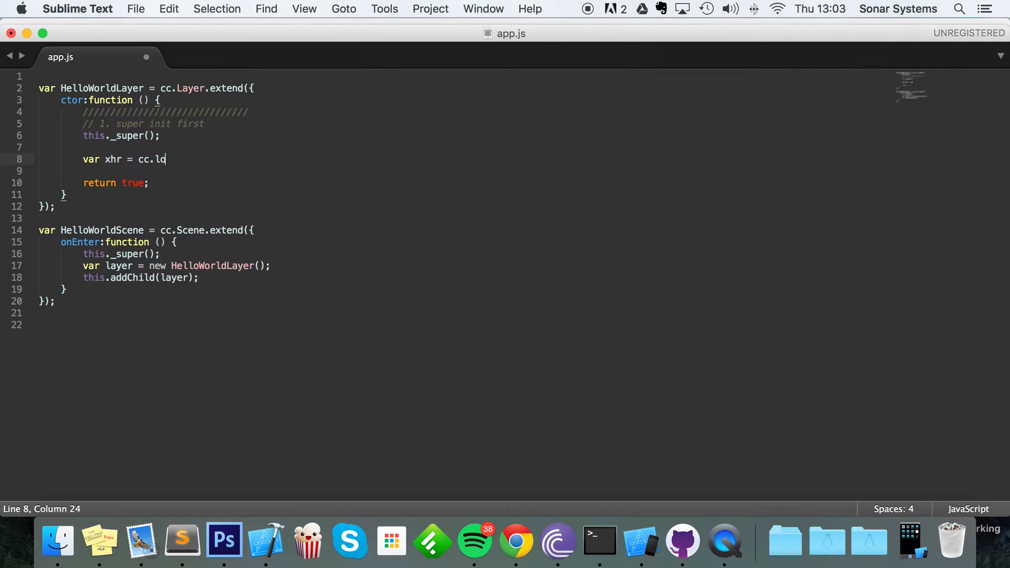
type("oader")
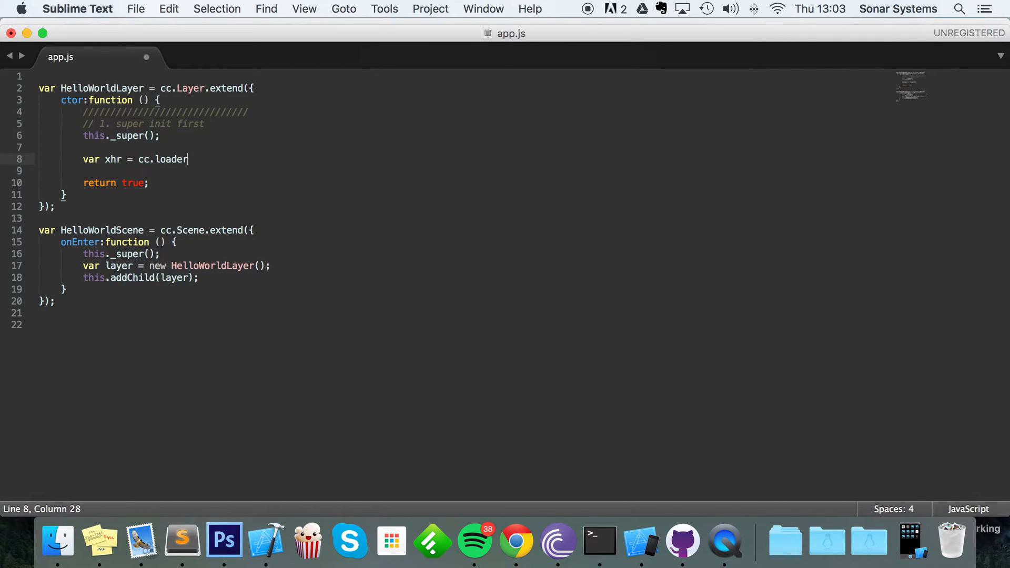
type(".getX")
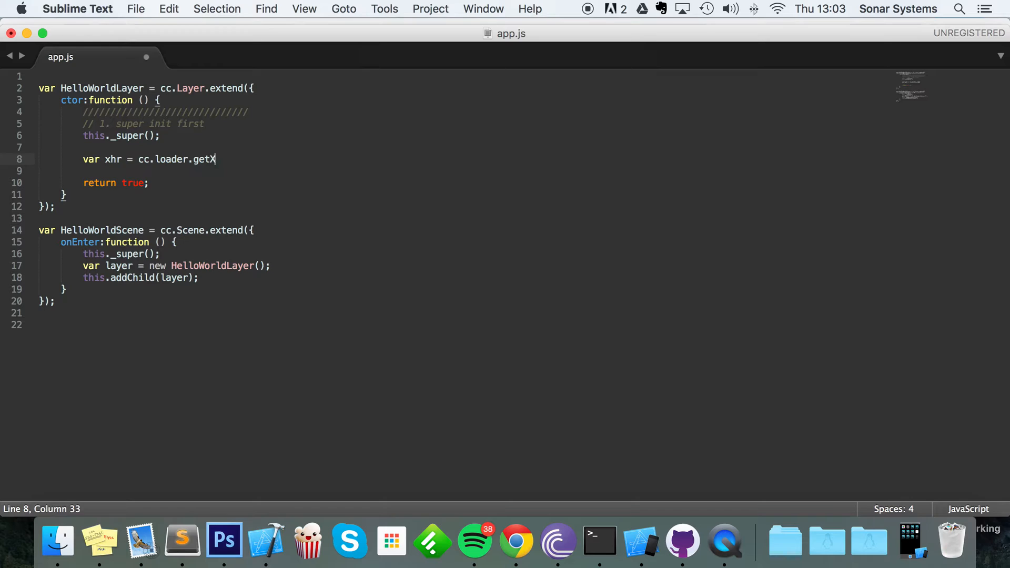
type("MLHttp")
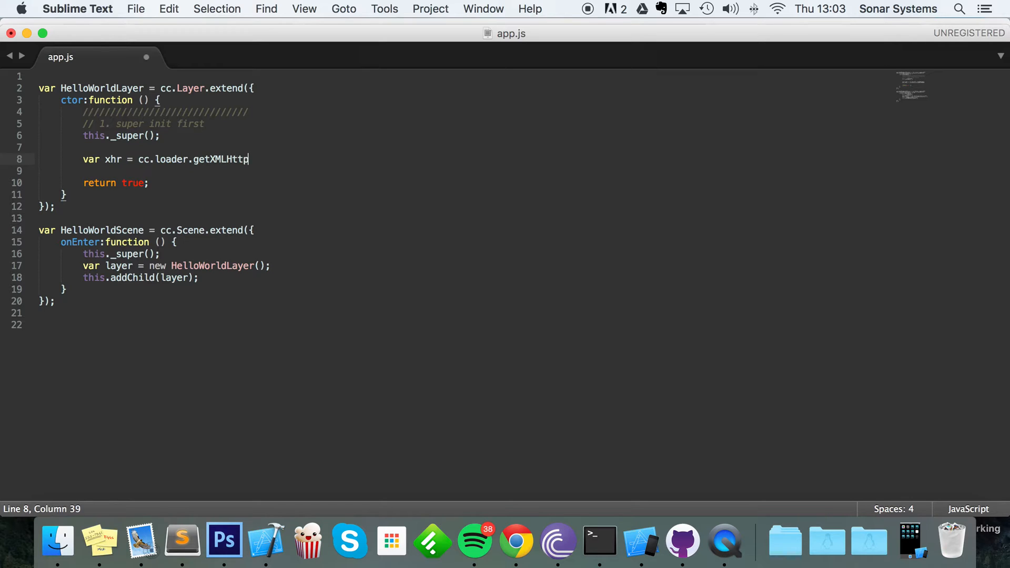
type("Reques")
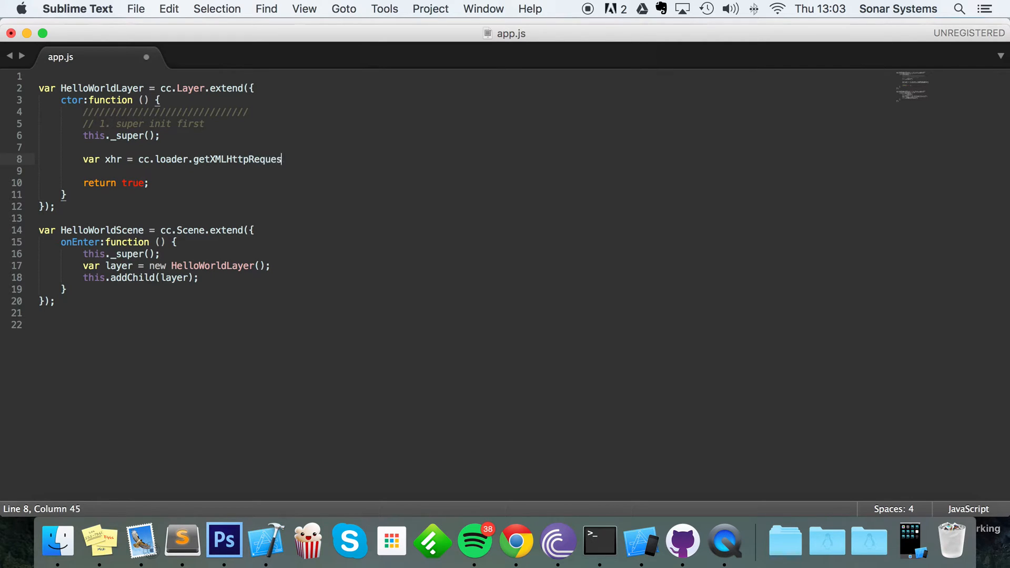
type("t()")
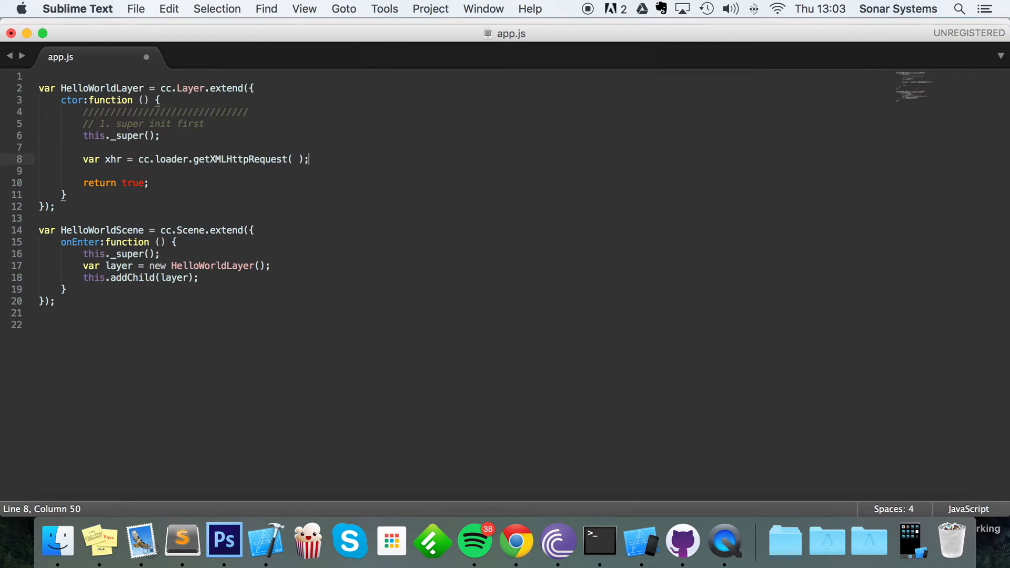
Step: Add xhr.open with placeholder arguments "METHOD" and "Enter URL here"
type("xhr.open();")
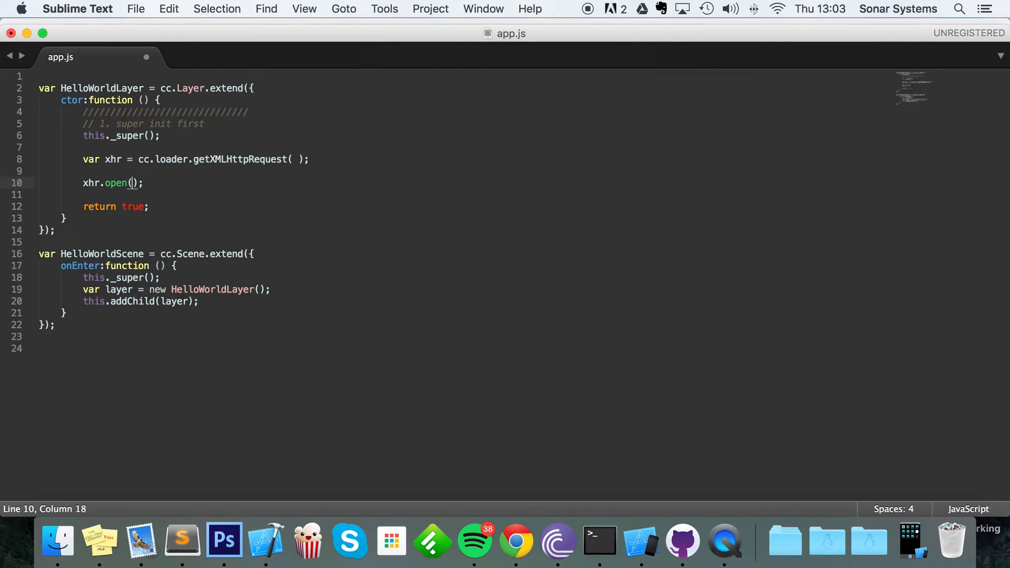
type("\" \"")
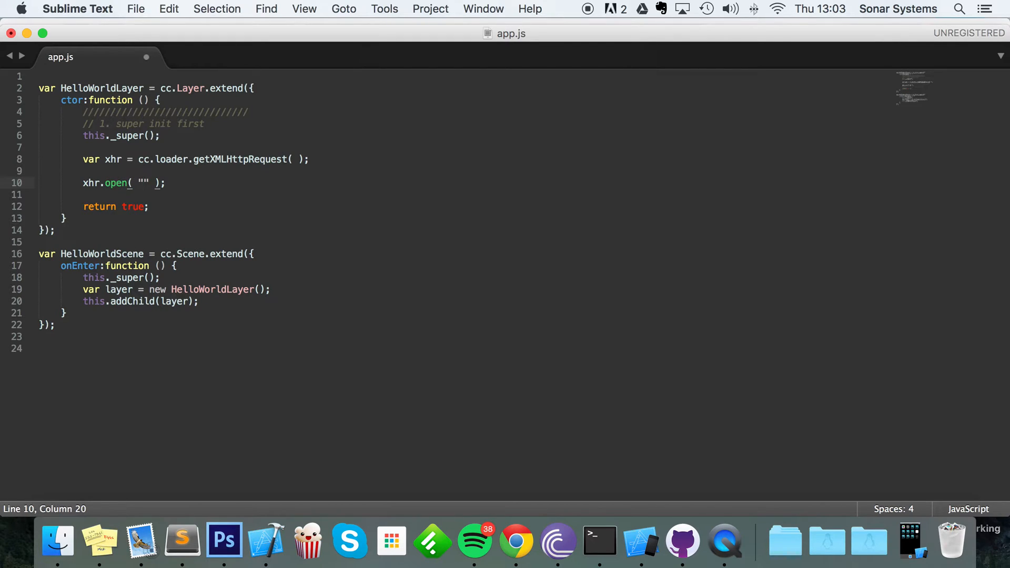
type("METHOD")
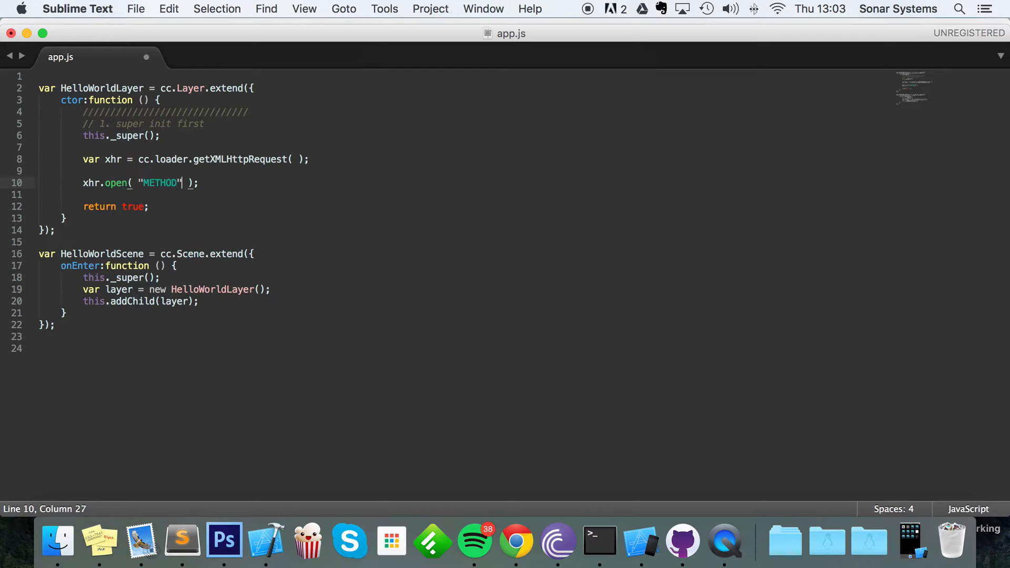
type(", \"")
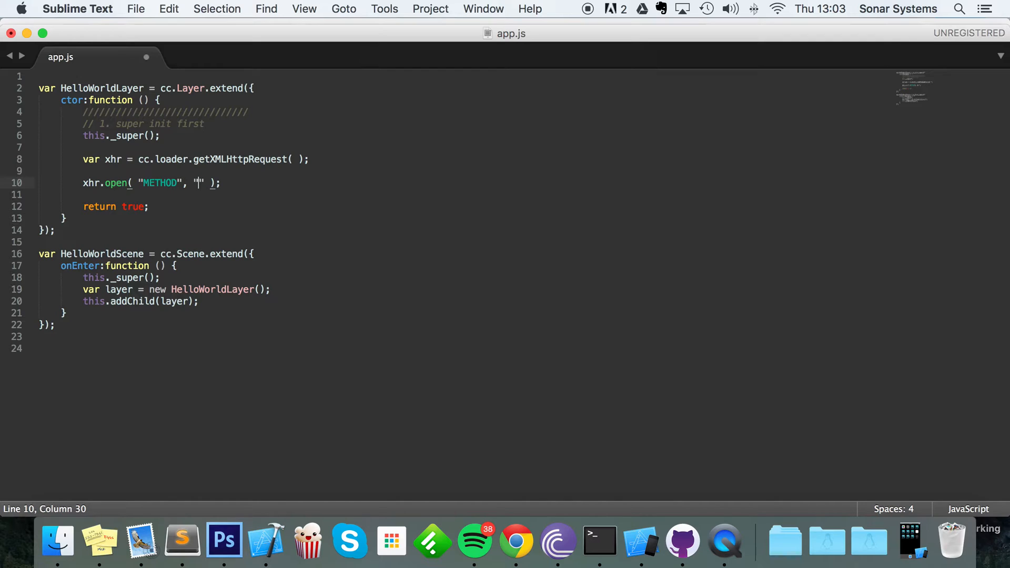
type("Enter")
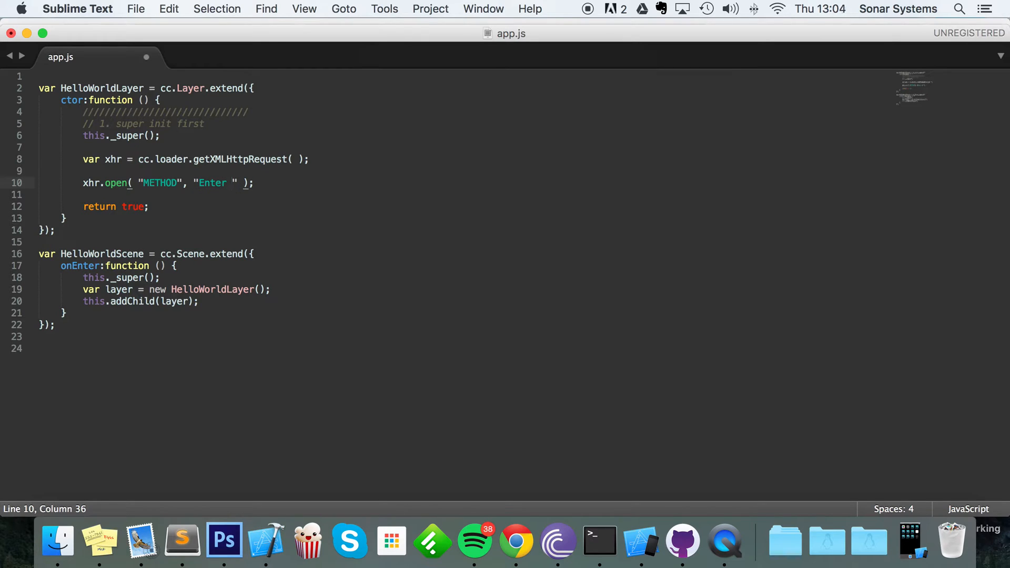
type("URL here")
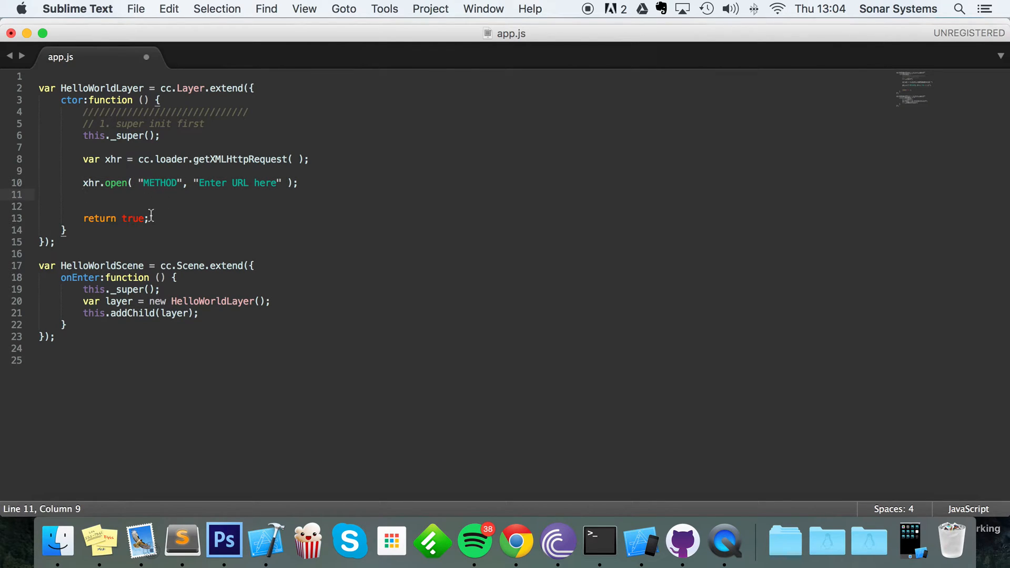
Step: Add xhr.setRequestHeader("Content-Type", "text/plain") on the line after xhr.open
type("xH")
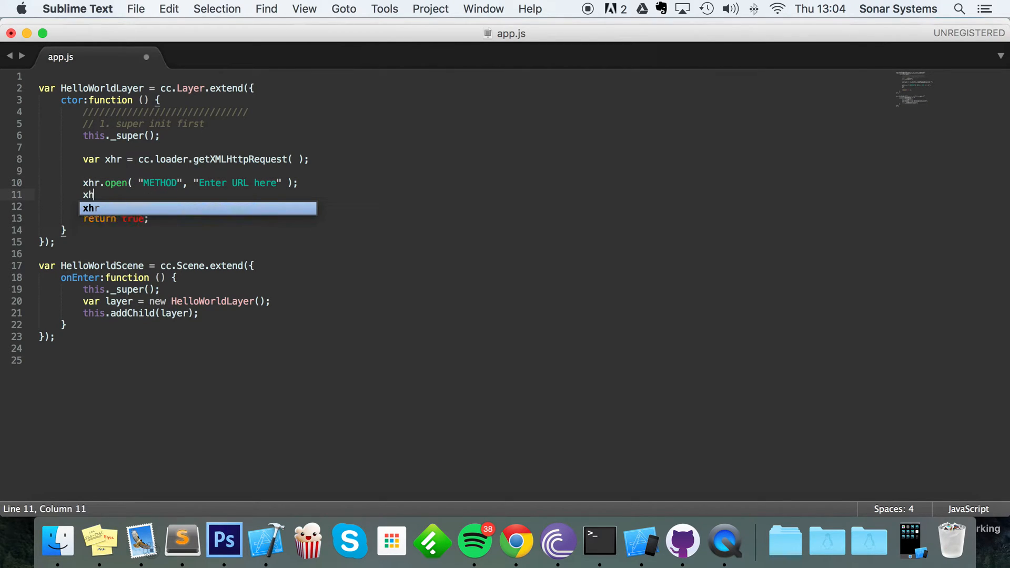
type("r.setR")
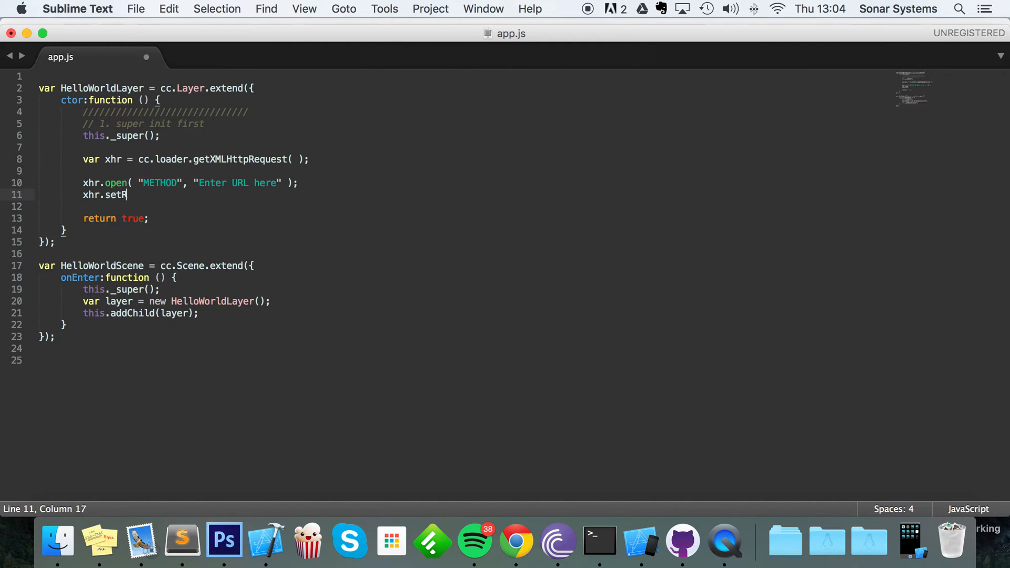
type("equest")
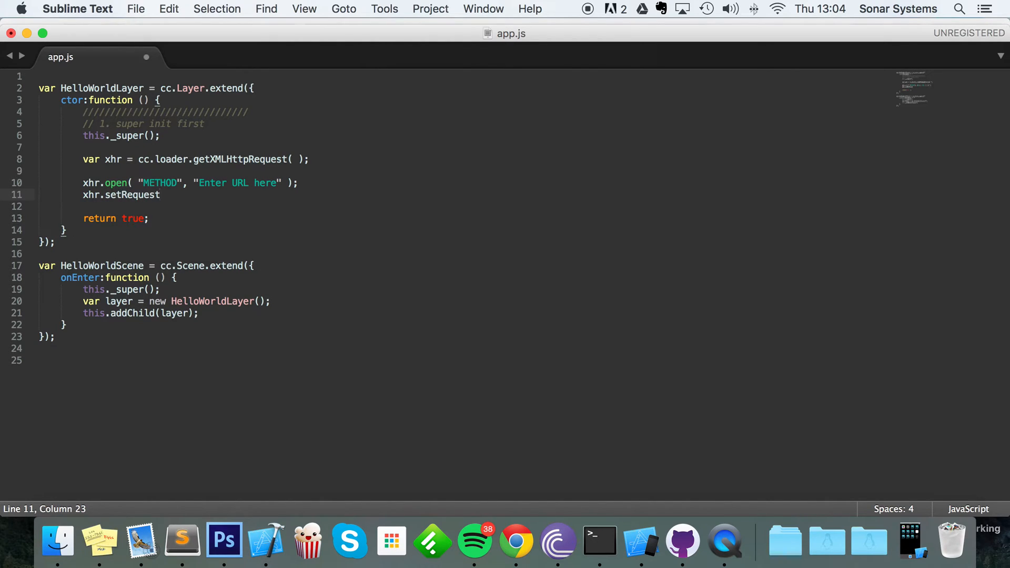
type("Header( \"Content-Type\",  );")
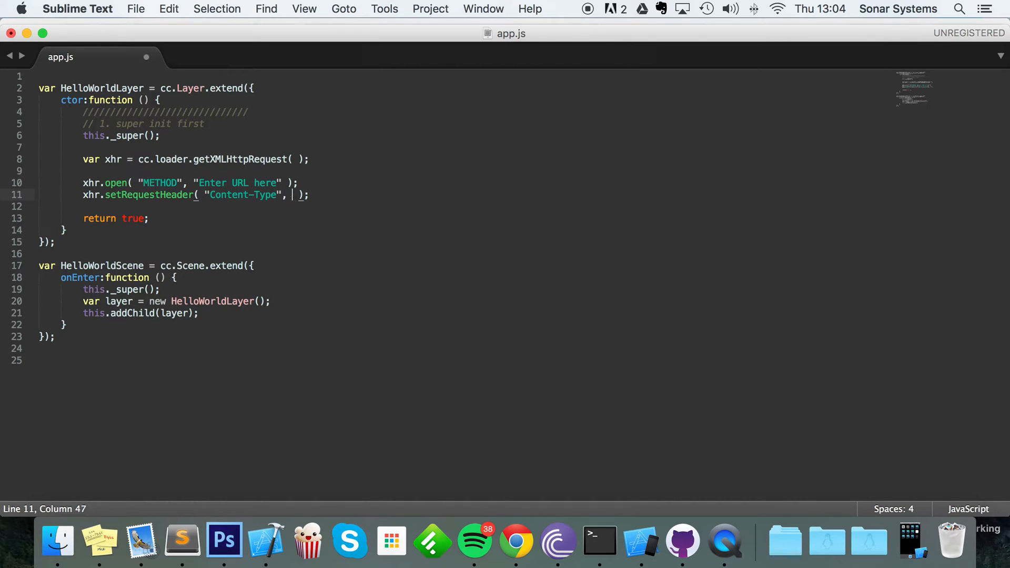
type("te")
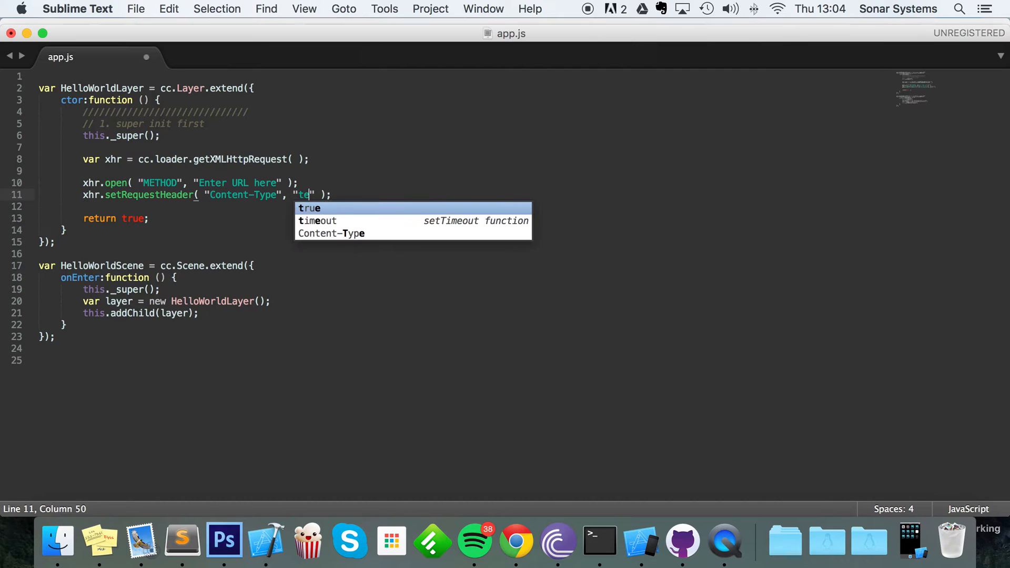
type("xt/plain")
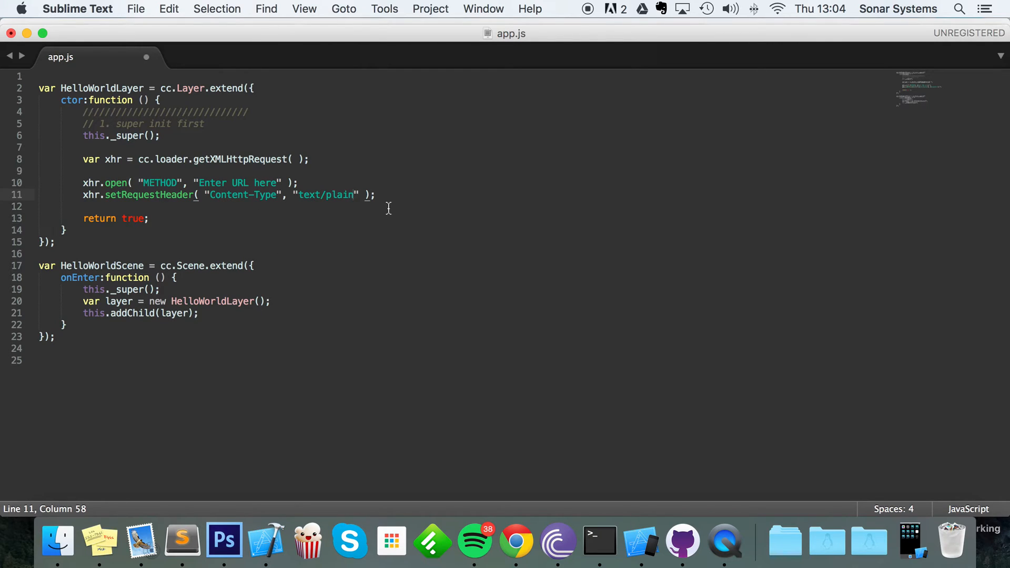
left_click(388, 194)
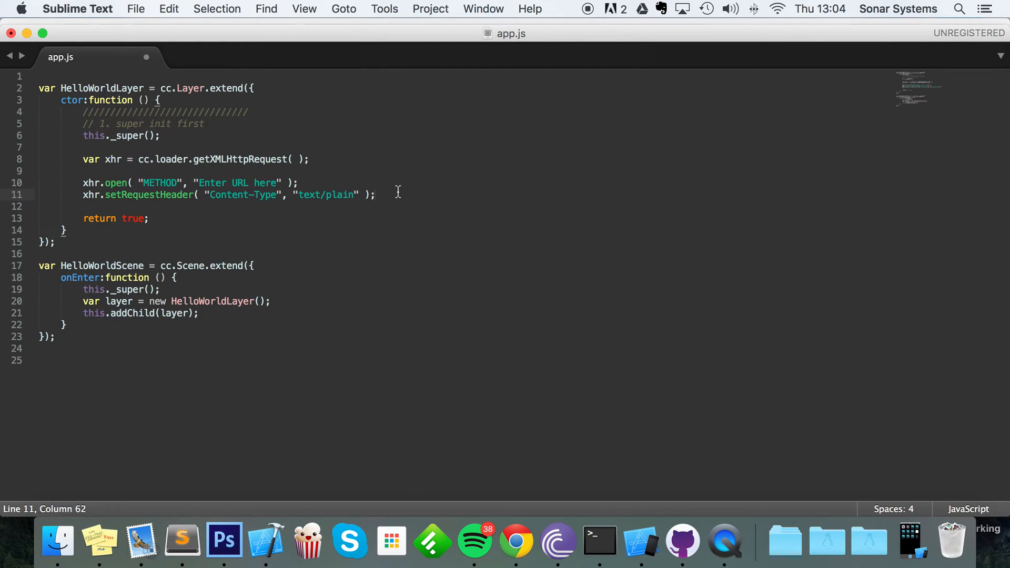
Step: Assign an empty function to xhr.onreadystatechange
type("xh")
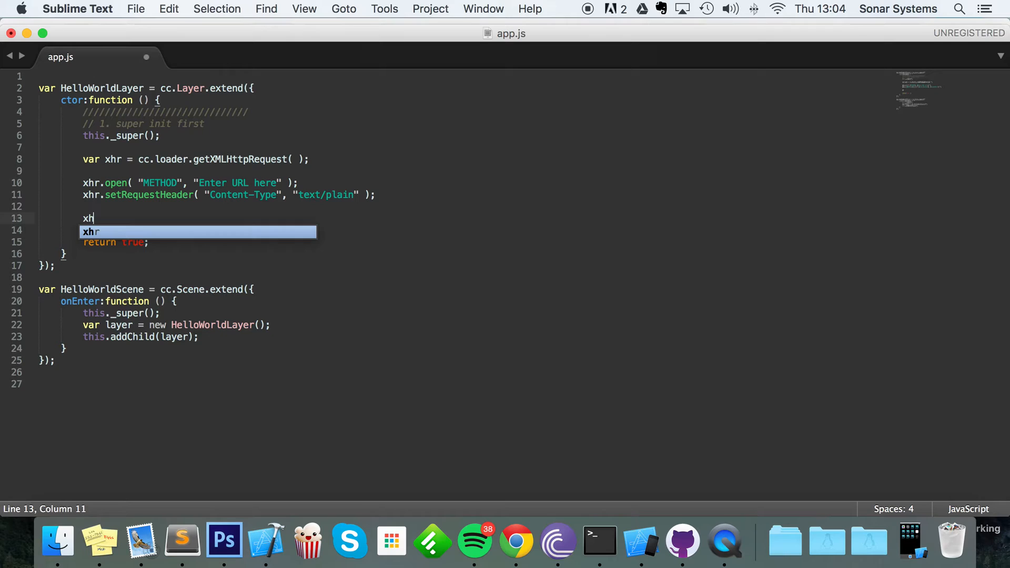
type("r.onreadyst")
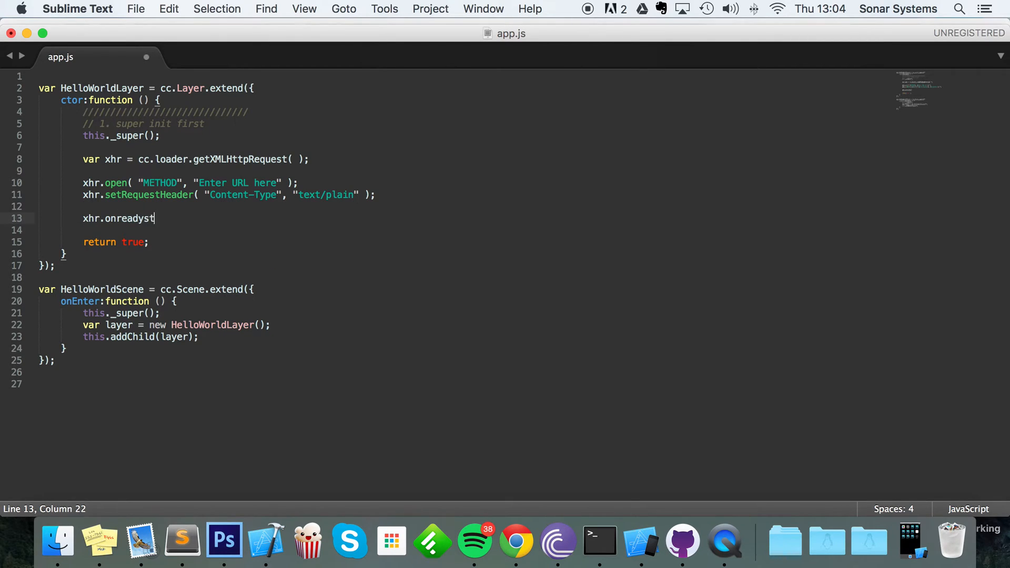
type("atecja")
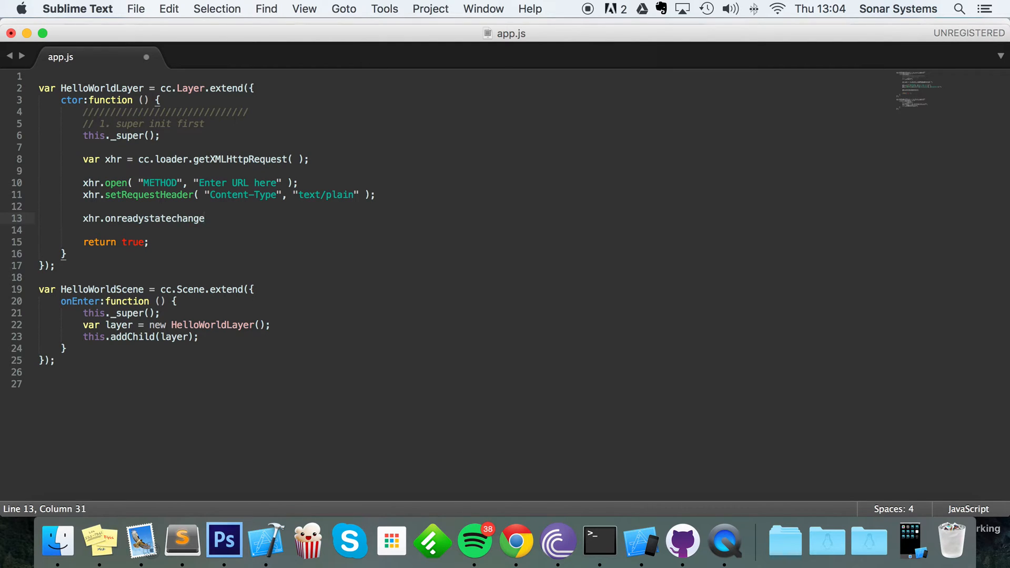
type("=")
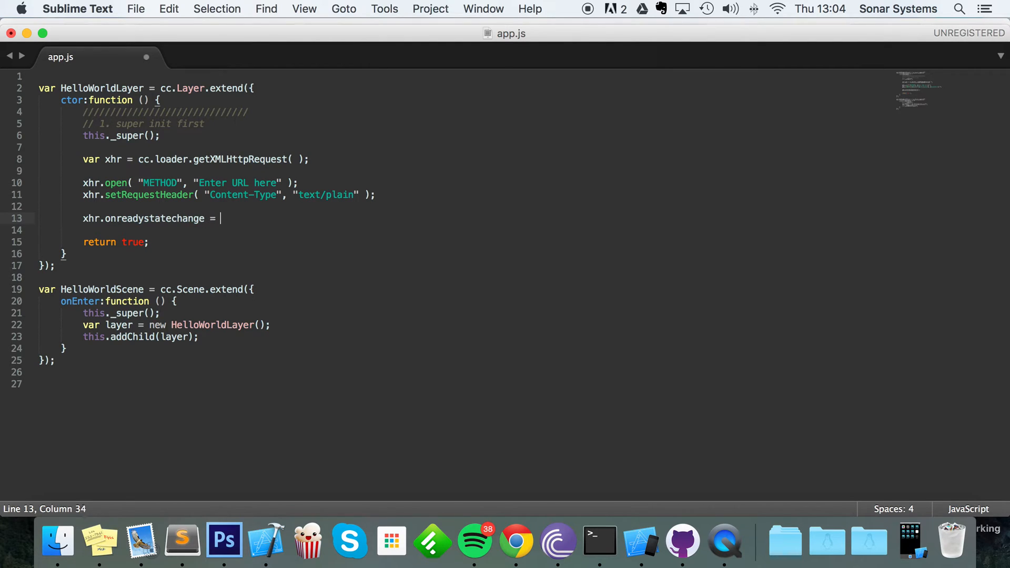
type("function()")
left_click(464, 230)
type("{")
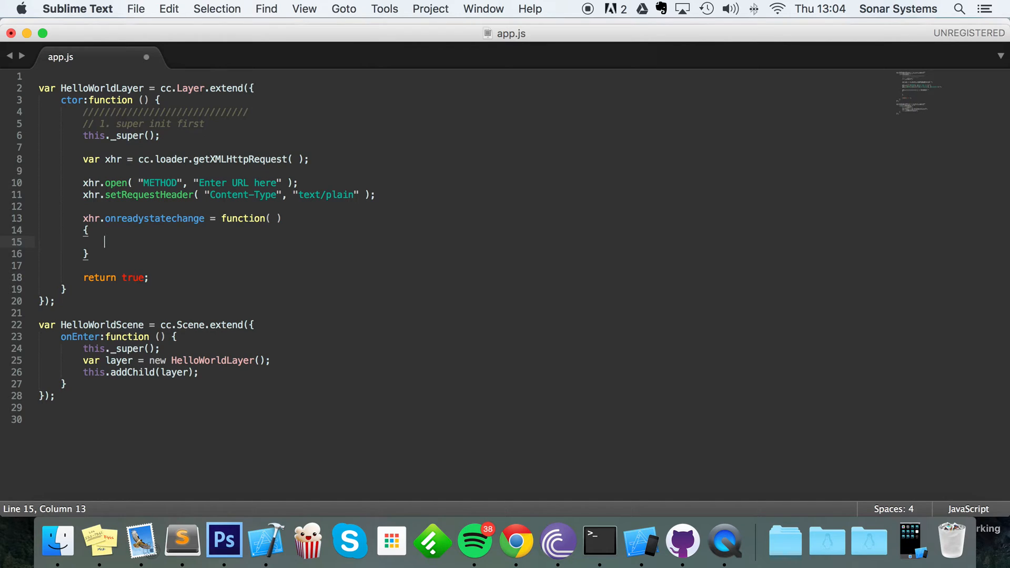
Step: Add if condition xhr.readyState == 4 && (xhr.status >= 200 && xhr.status <= 207)
type("if (")
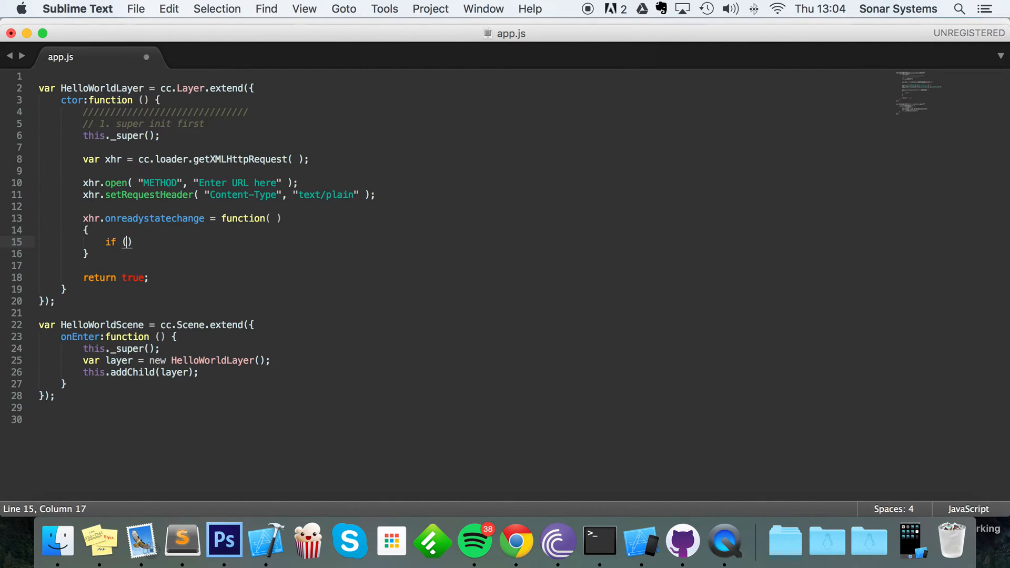
type("xhr")
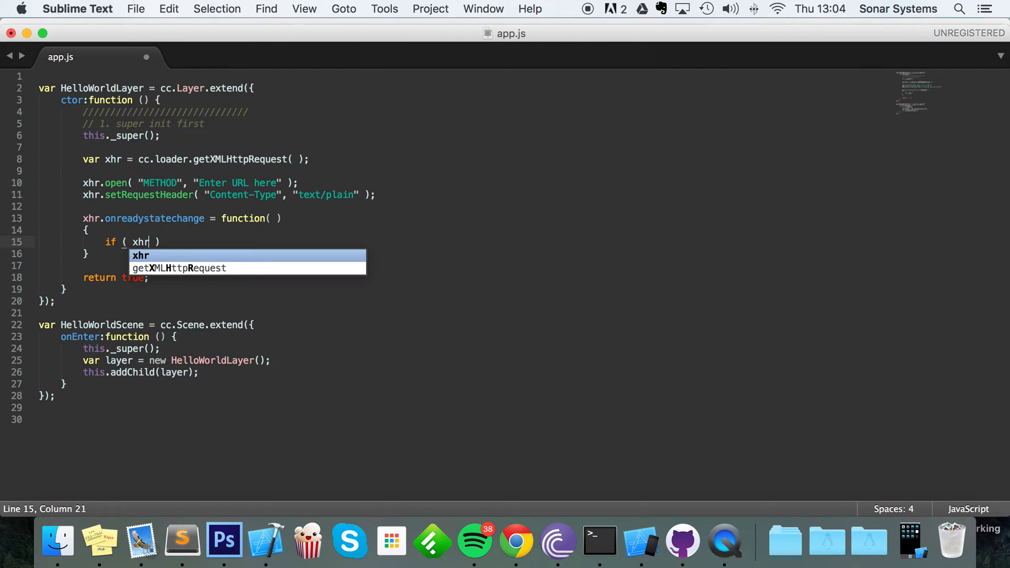
type(".readySta")
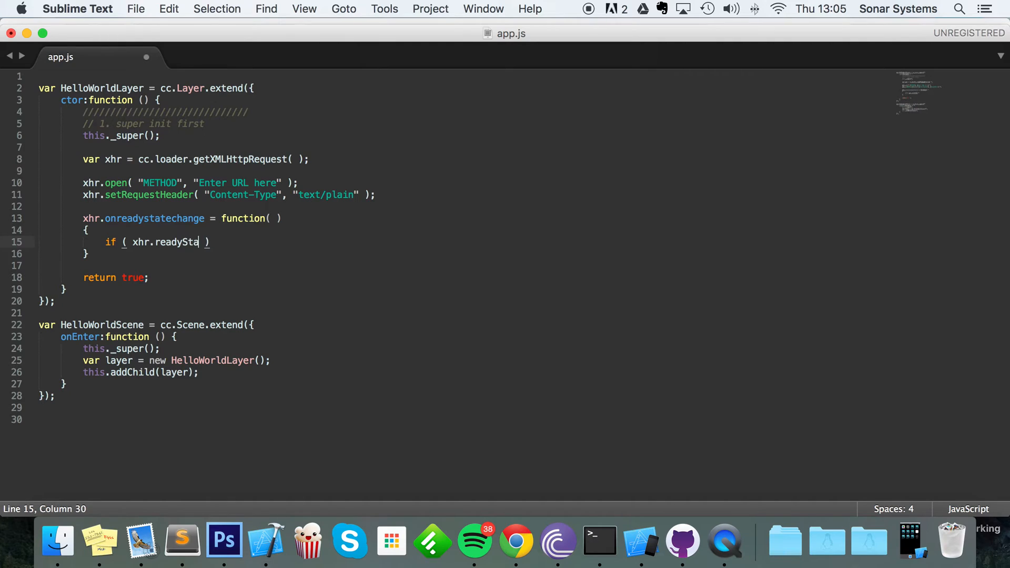
type("te ==")
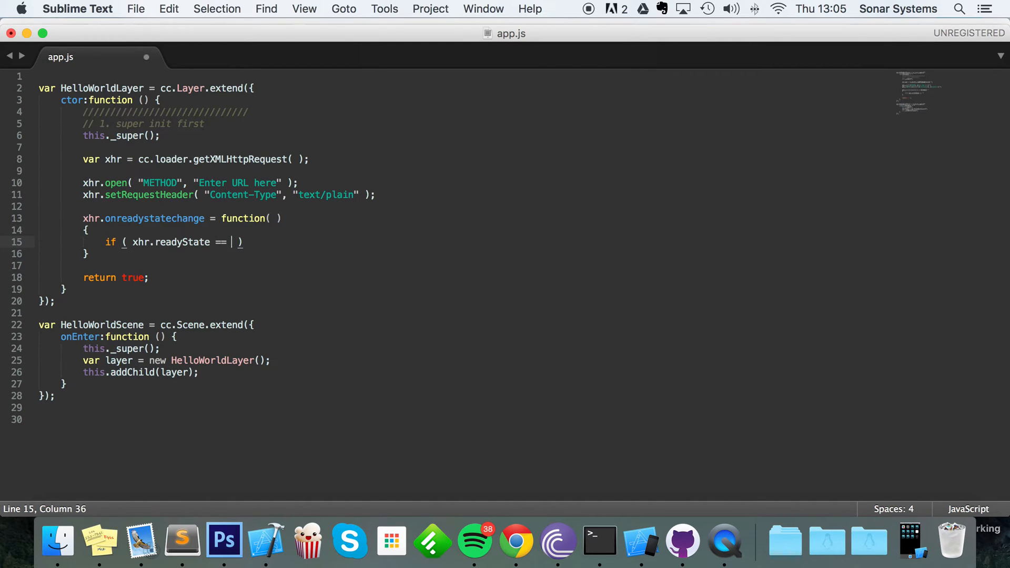
type("4")
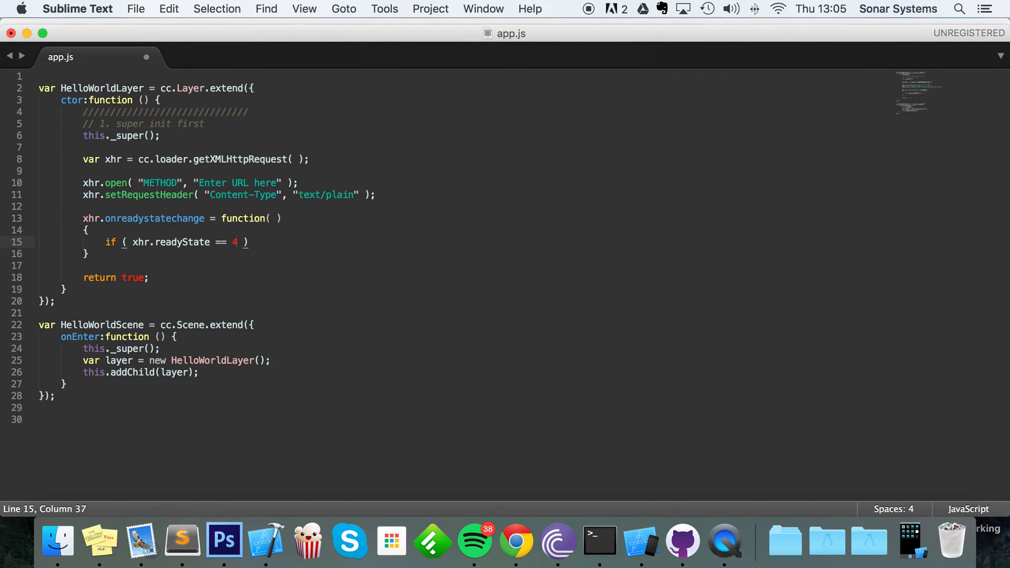
type("&&")
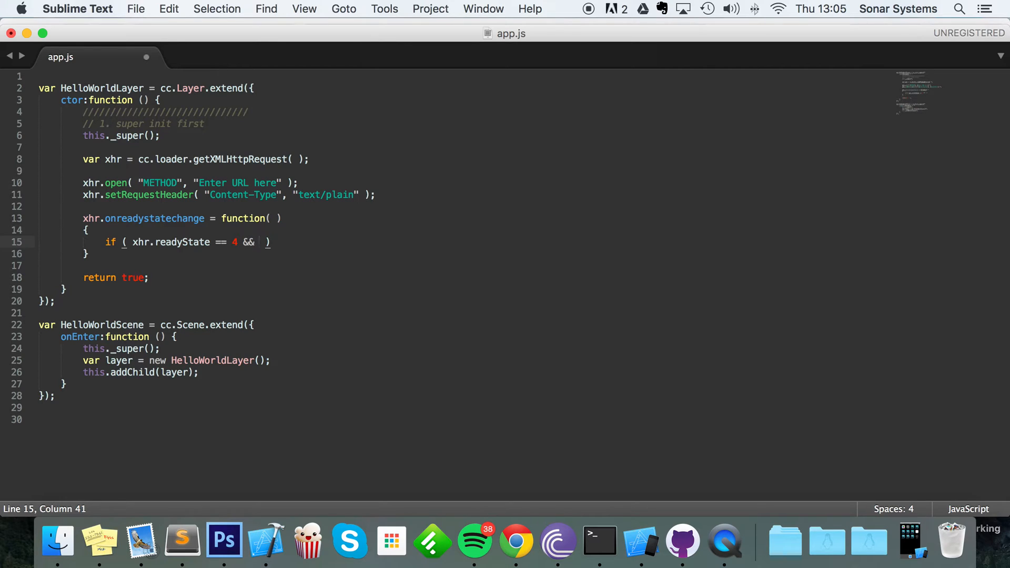
type("()")
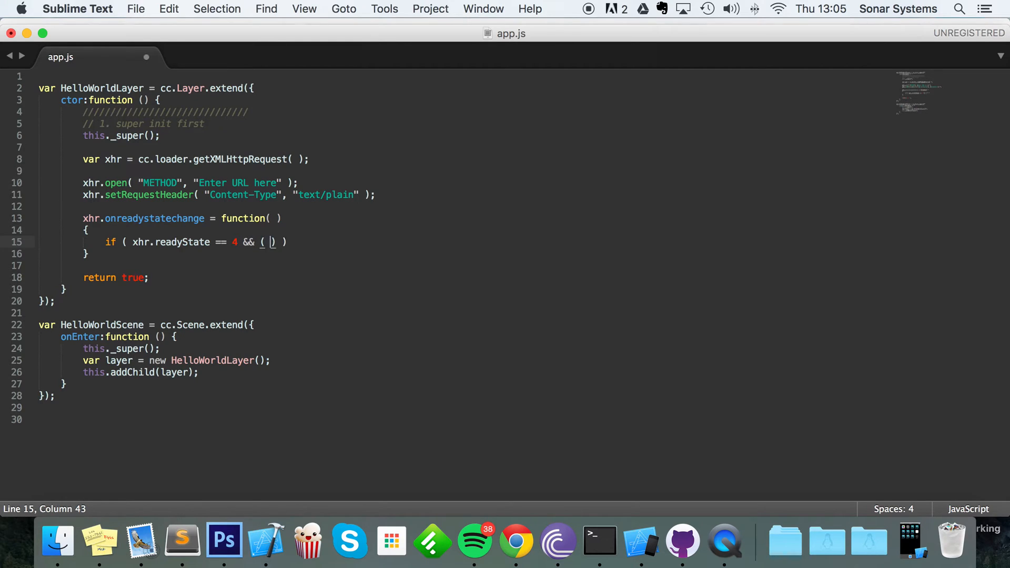
type("xhr")
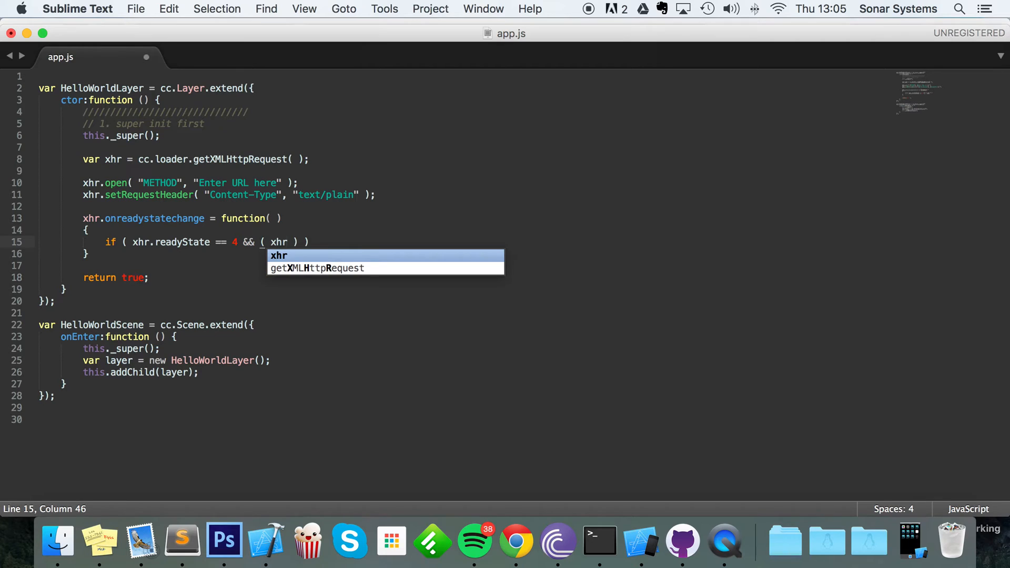
type(".status >=")
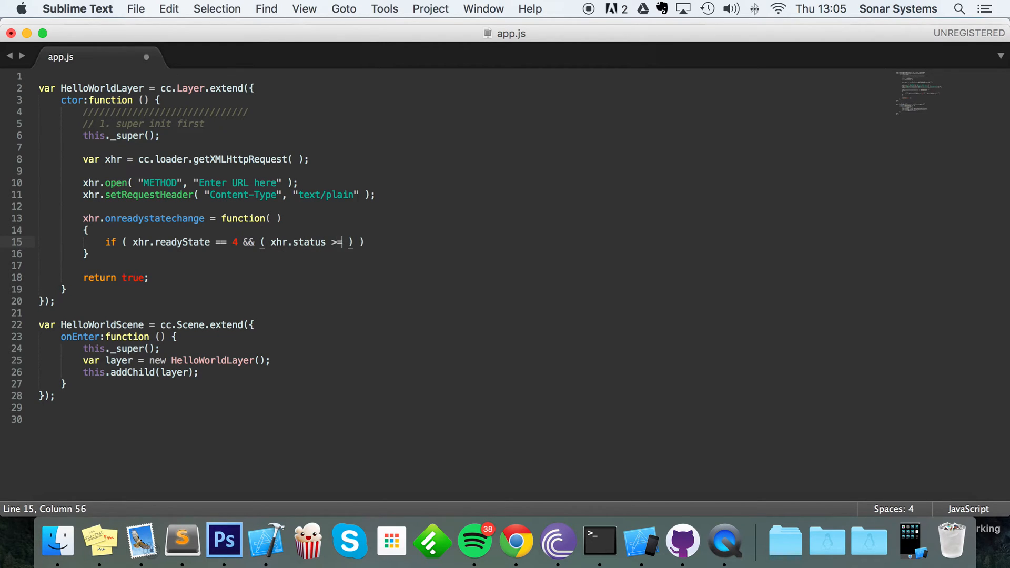
type("200")
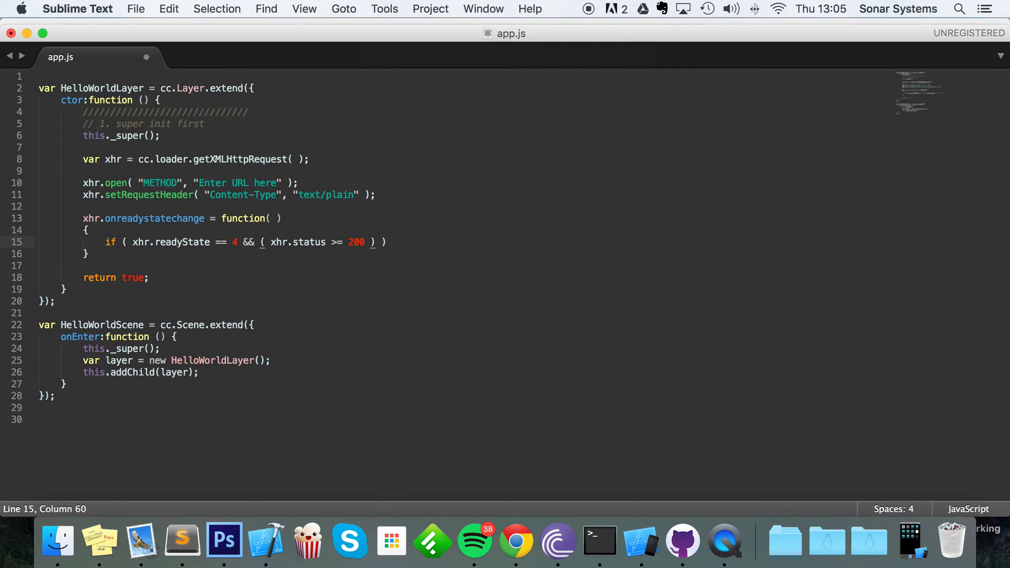
type("&&")
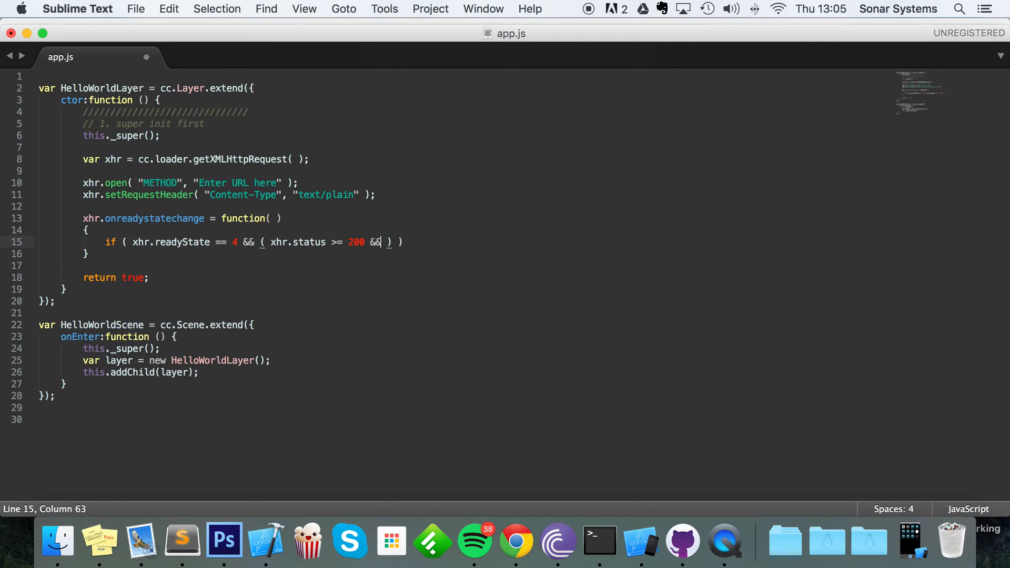
type("xhr.status")
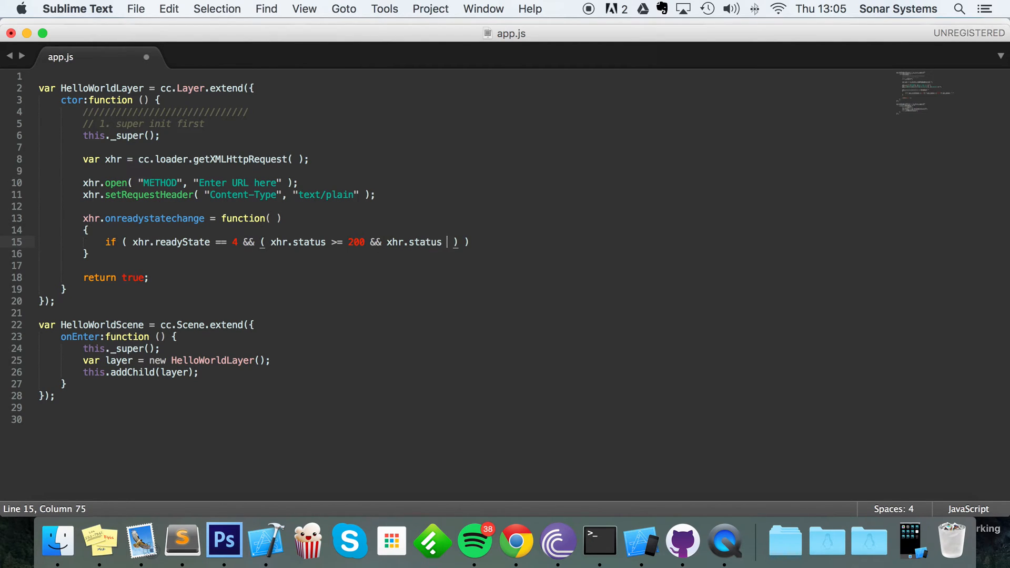
type("<= 207")
type("{")
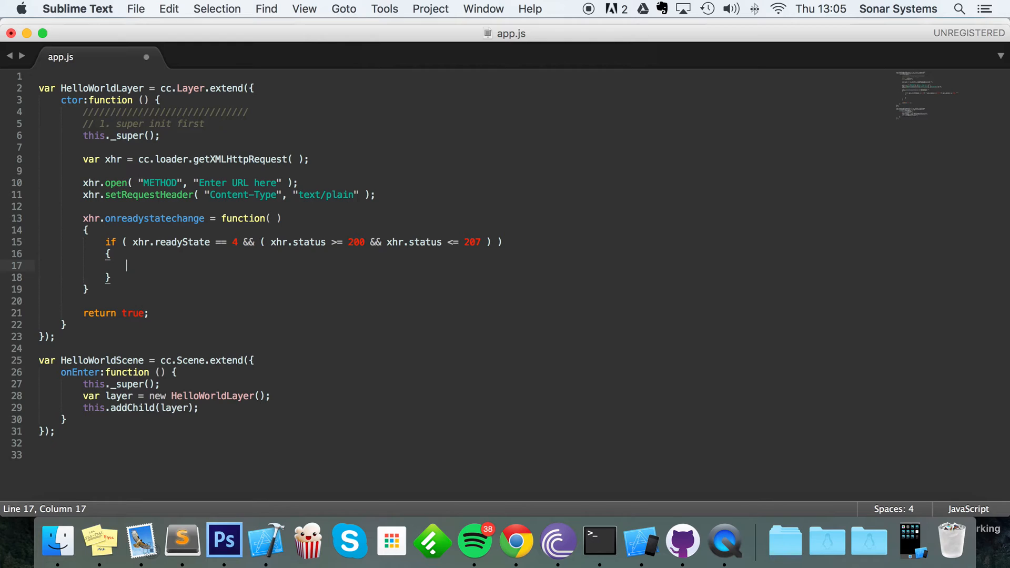
Step: Declare var httpStatus = xhr.statusText; inside the success block
type("var h")
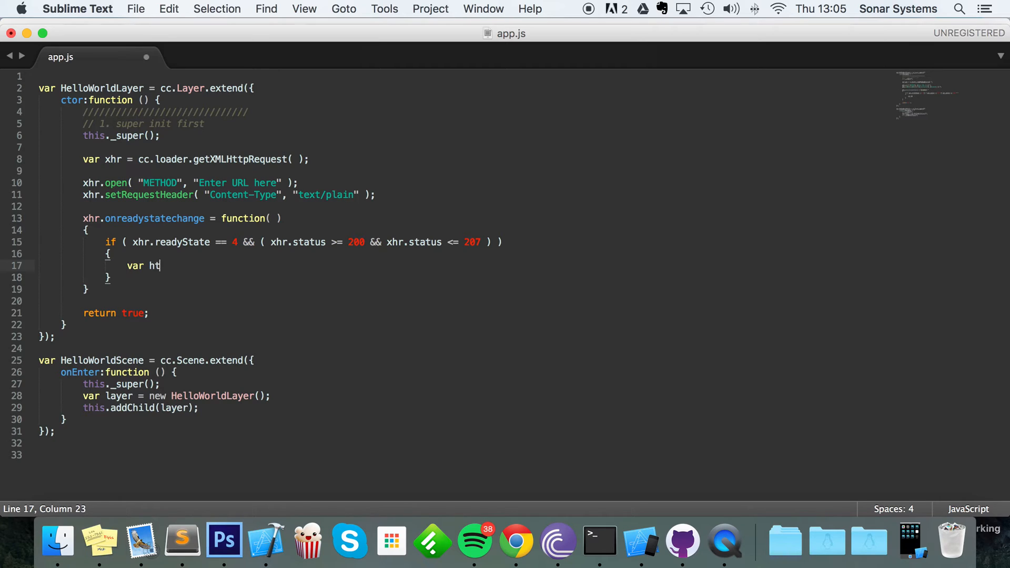
type("tpStat")
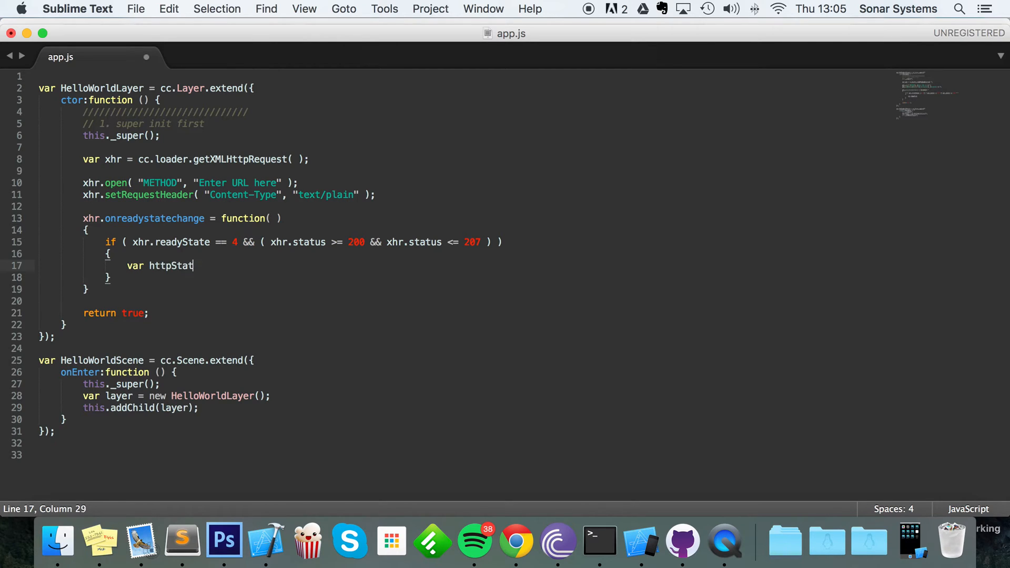
type("us =")
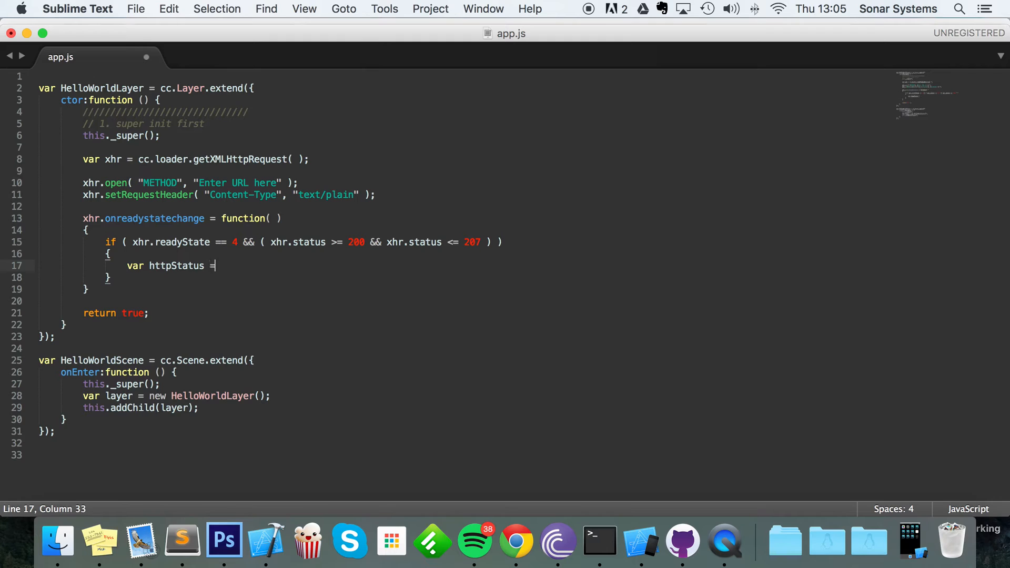
type("xhr.statusTe")
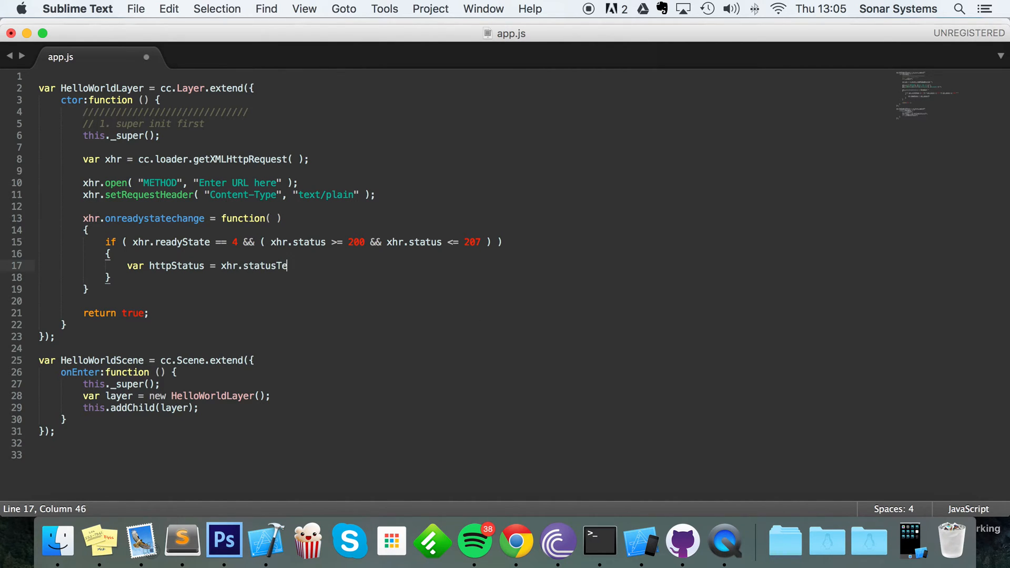
type("xt;")
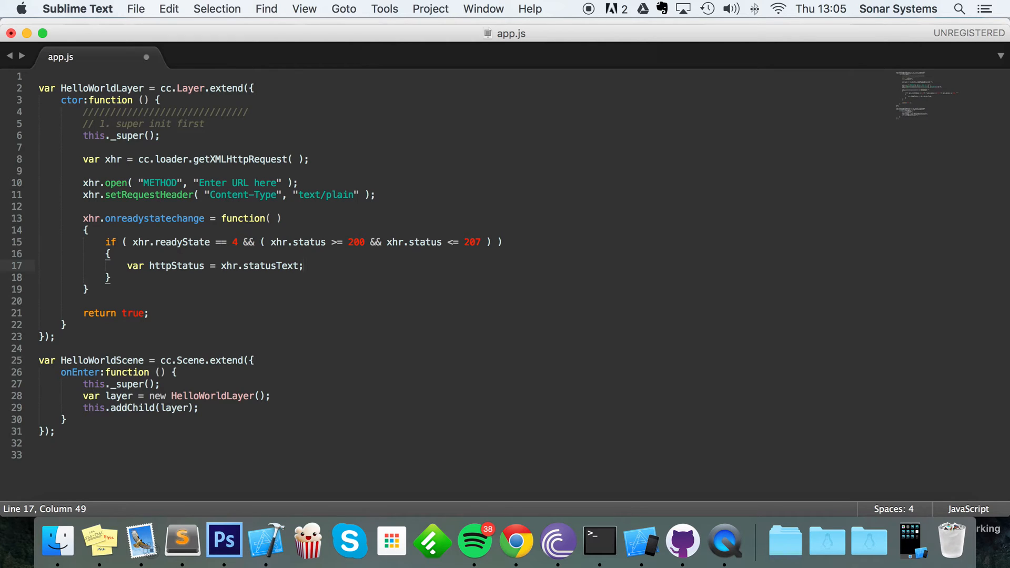
Step: Log the status with cc.log("HttpStatus: " + httpStatus)
type("cc.")
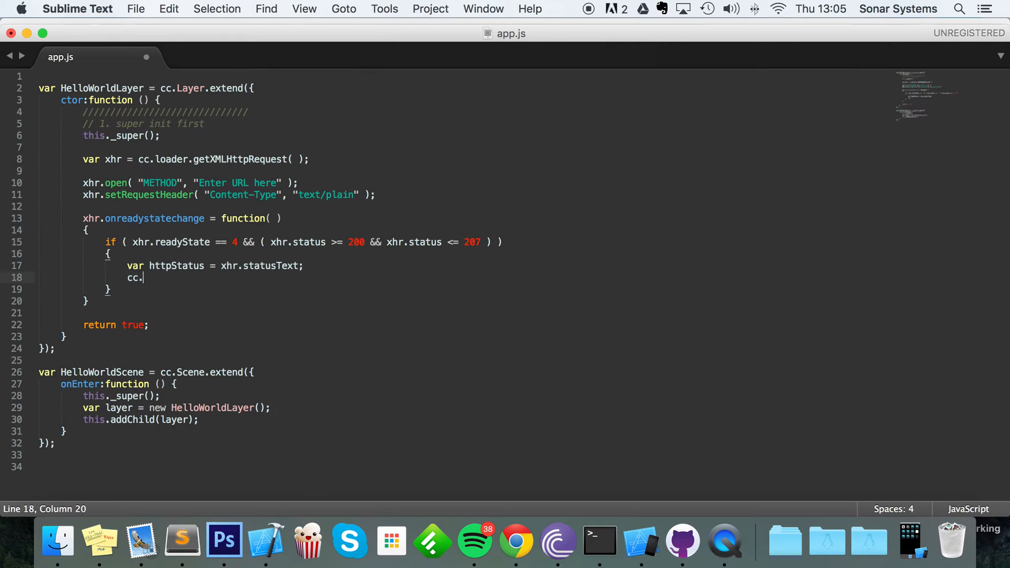
type("log();")
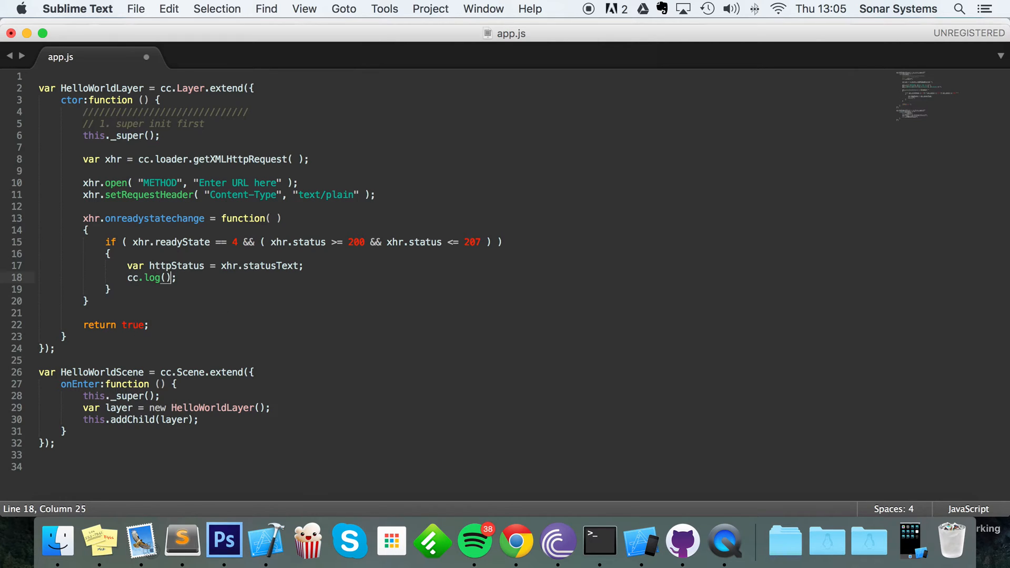
type("ht")
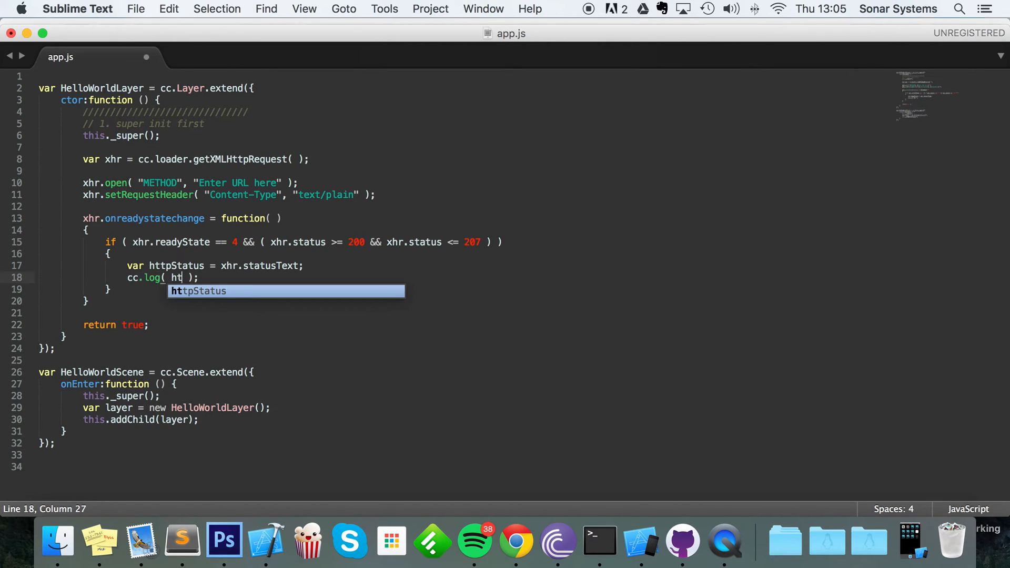
key("tab")
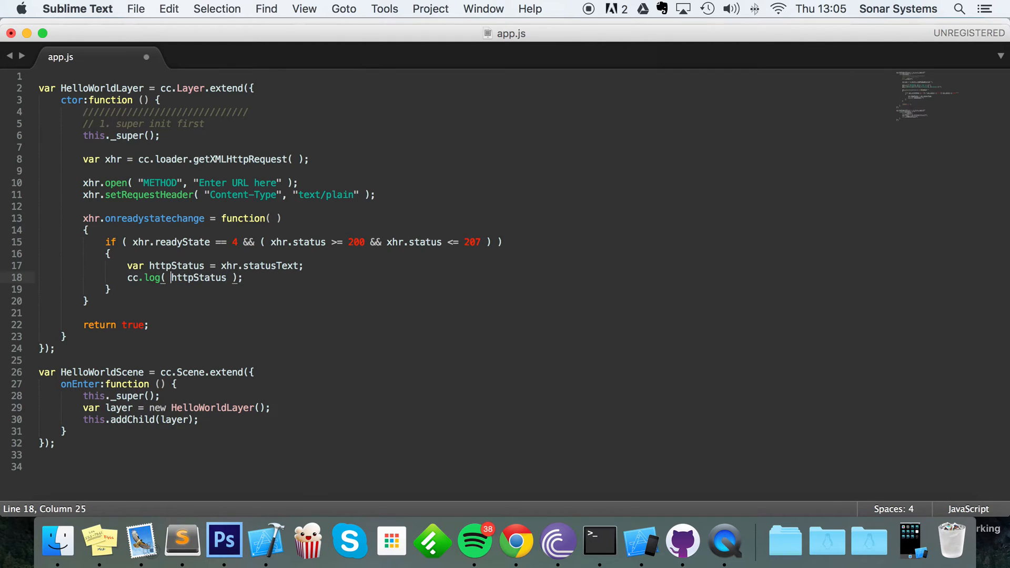
type("ht")
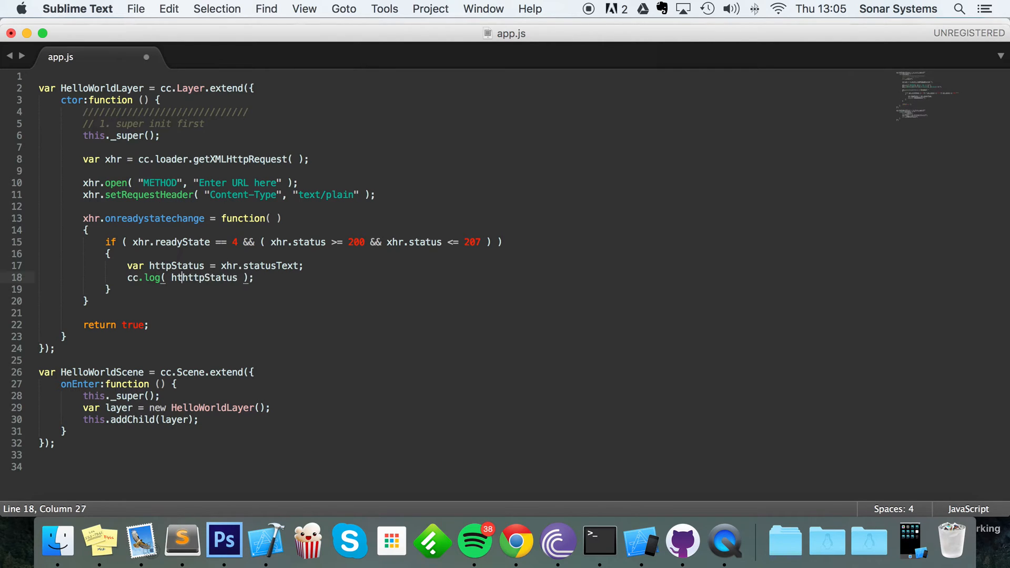
type("\"H")
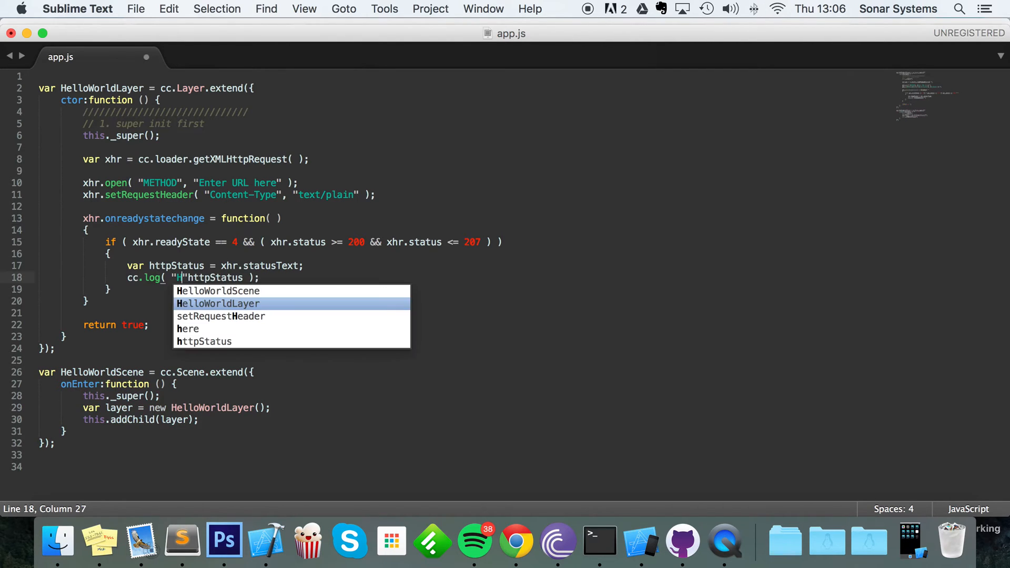
type("ttpStatus")
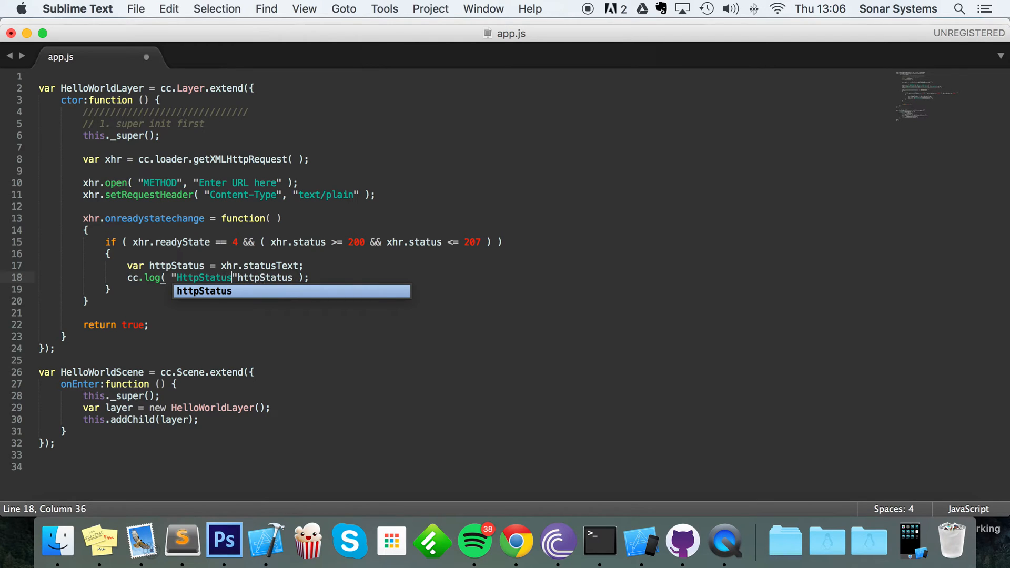
type(":")
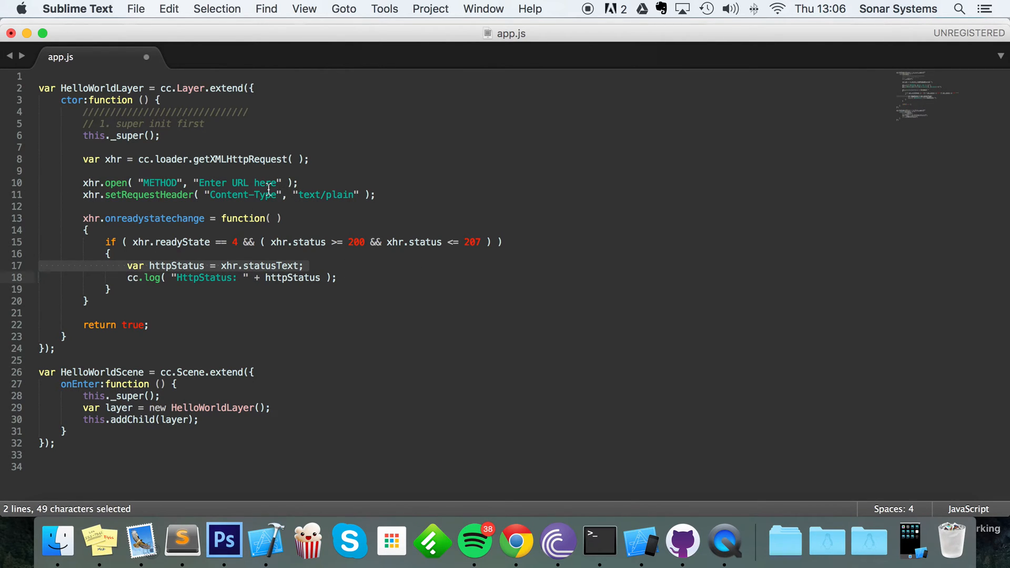
mouse_move(129, 184)
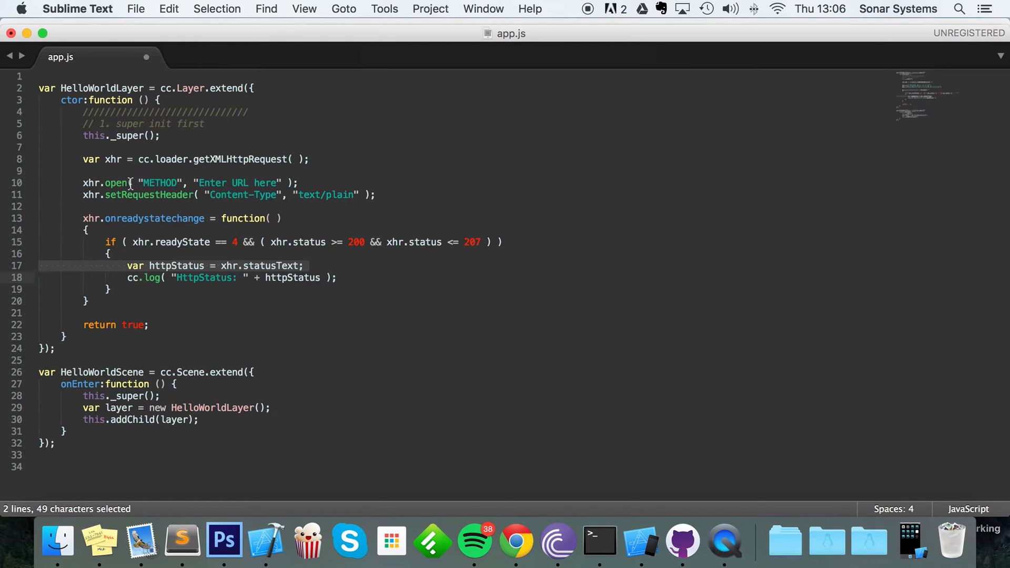
mouse_move(170, 199)
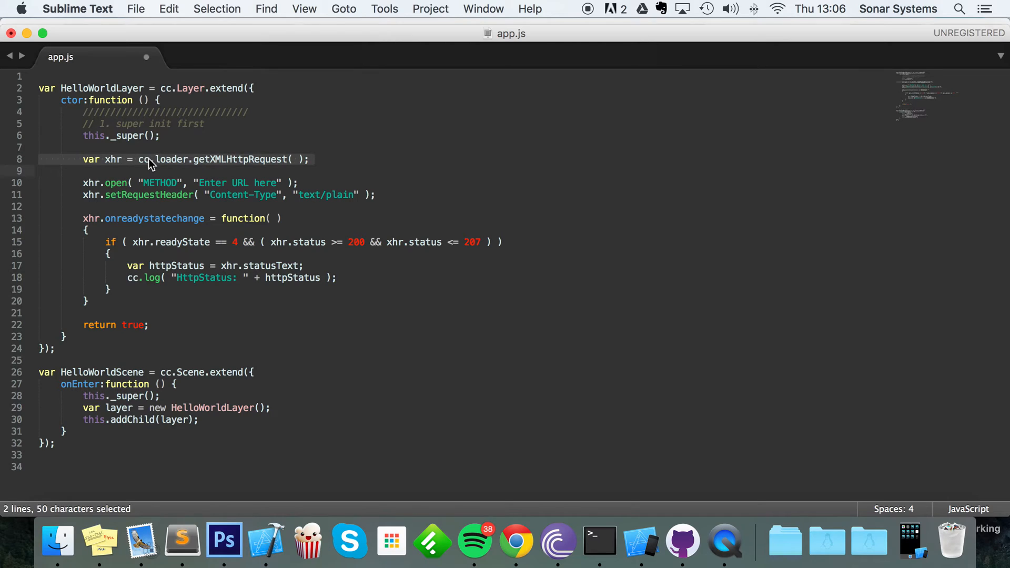
mouse_move(172, 184)
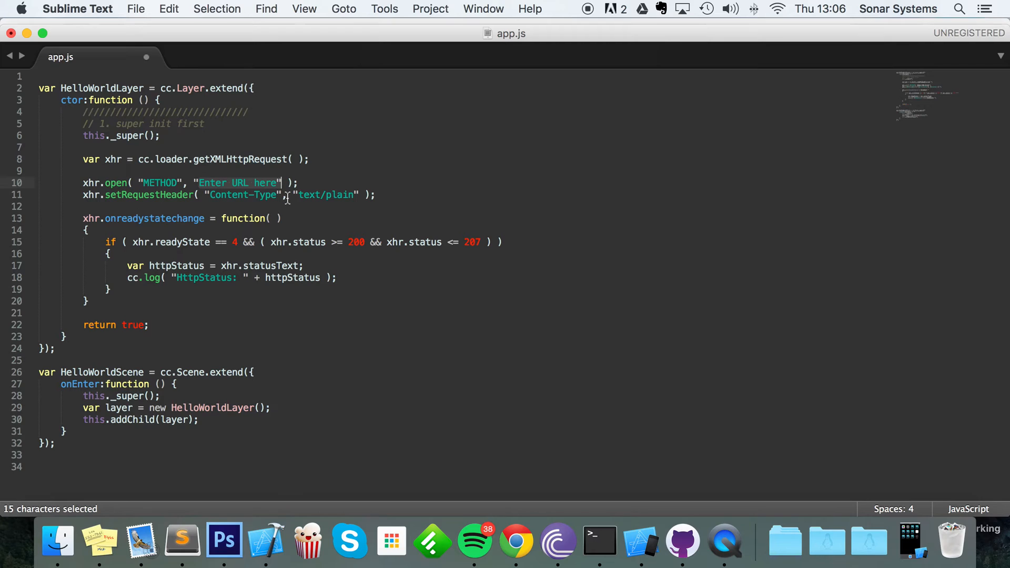
mouse_move(82, 224)
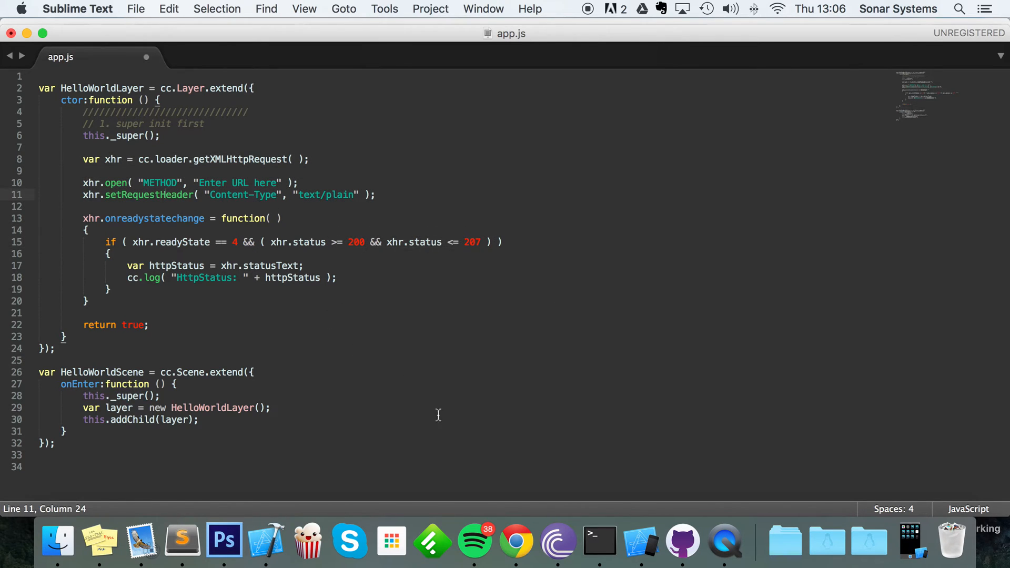
Step: In a new Chrome window, search 'http request headers' and open Wikipedia's List of HTTP header fields
right_click(512, 541)
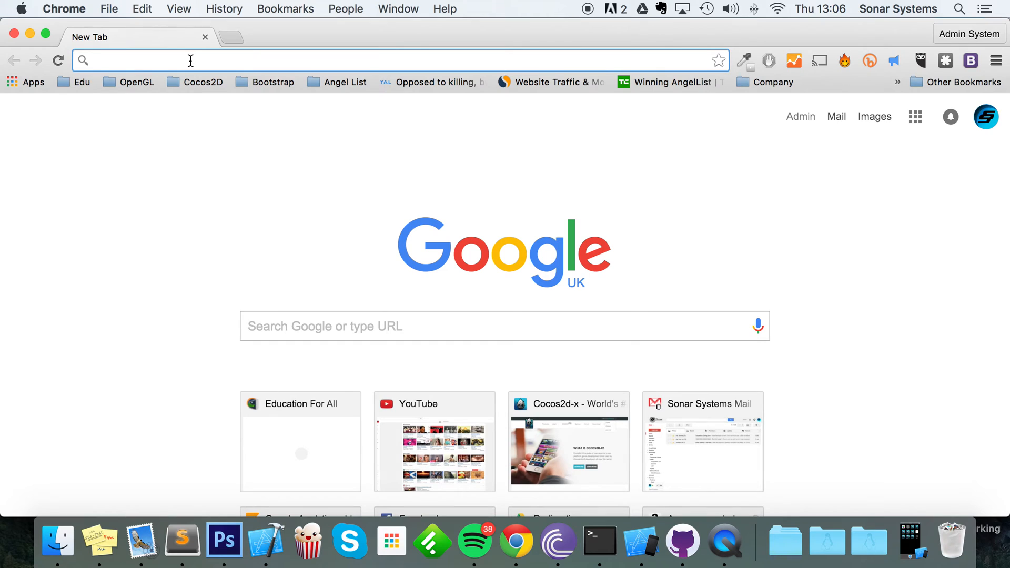
type("http request headers")
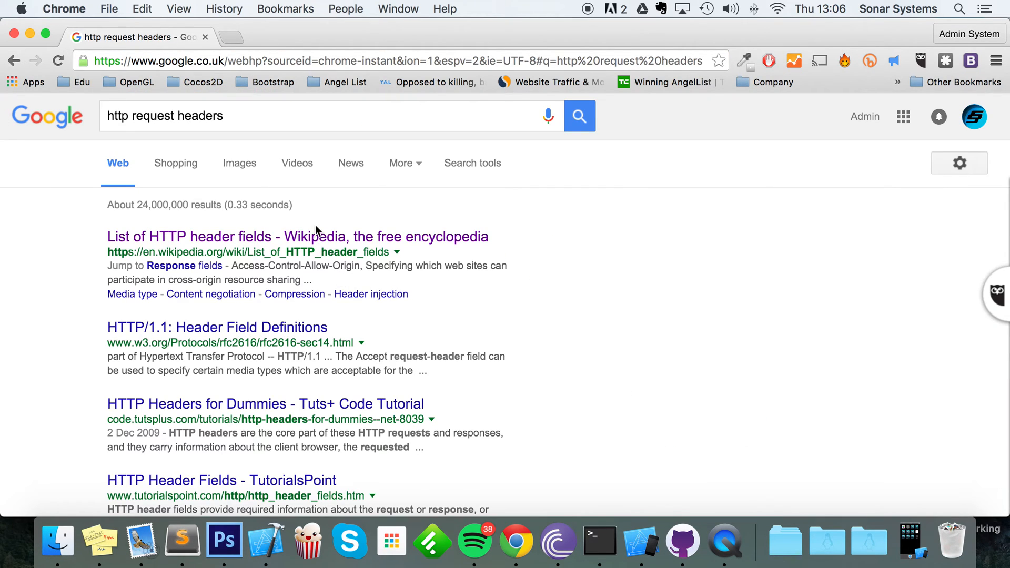
left_click(296, 236)
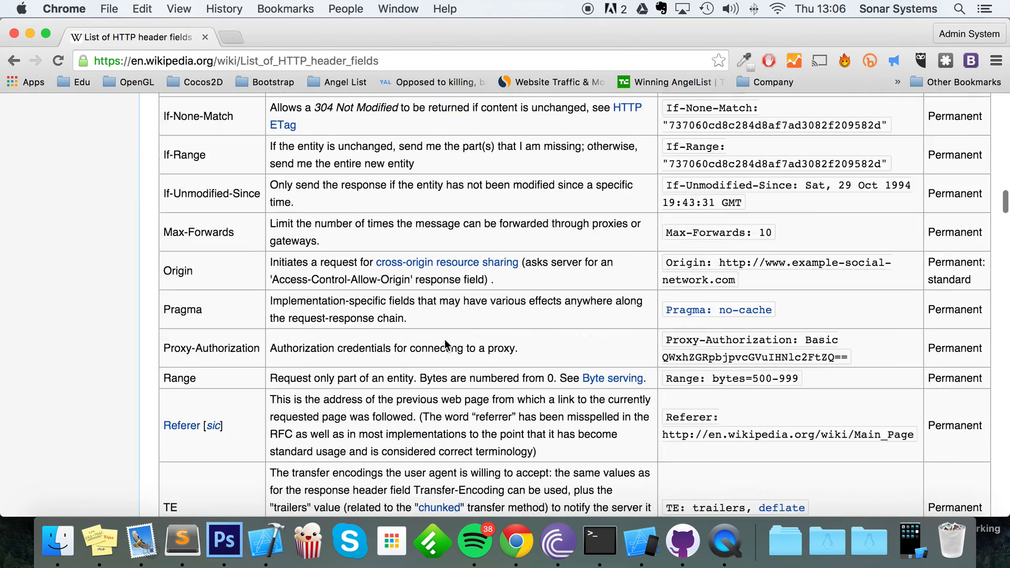
scroll("up", 3)
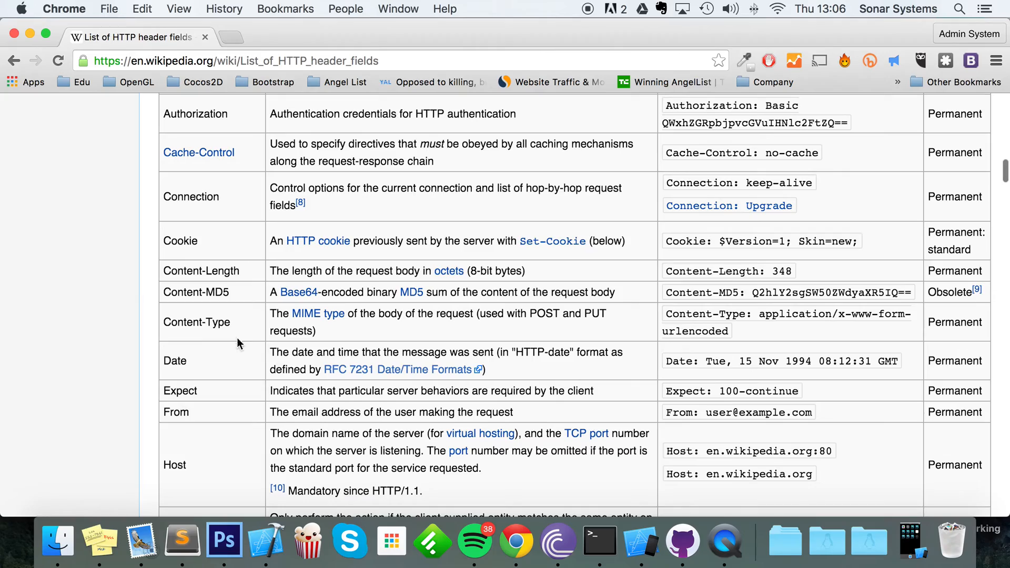
scroll("down", 3)
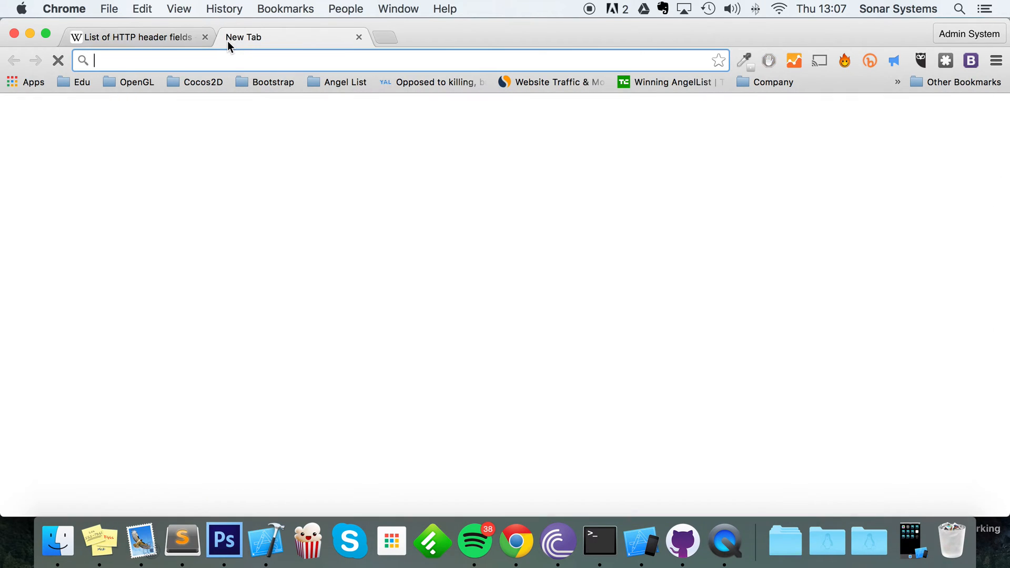
Step: Search in a new tab and open Wikipedia's List of HTTP status codes, scrolling to 2xx Success
type("http request headers")
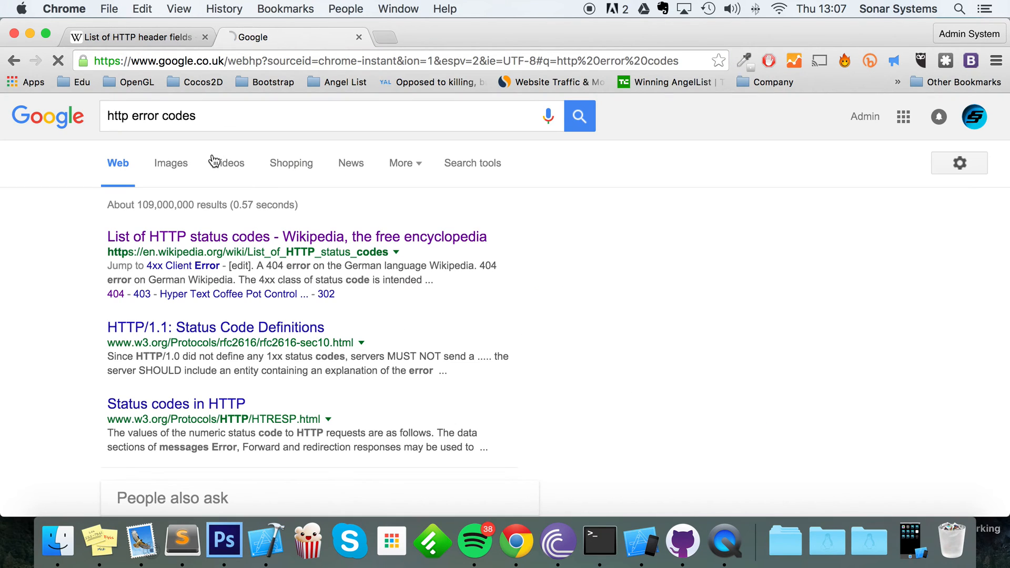
left_click(297, 236)
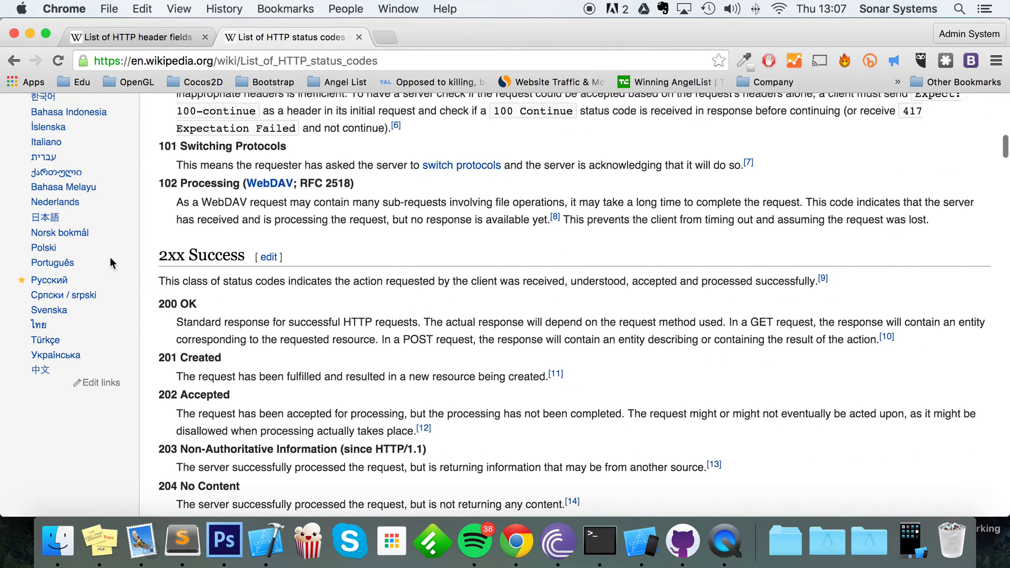
scroll("down", 3)
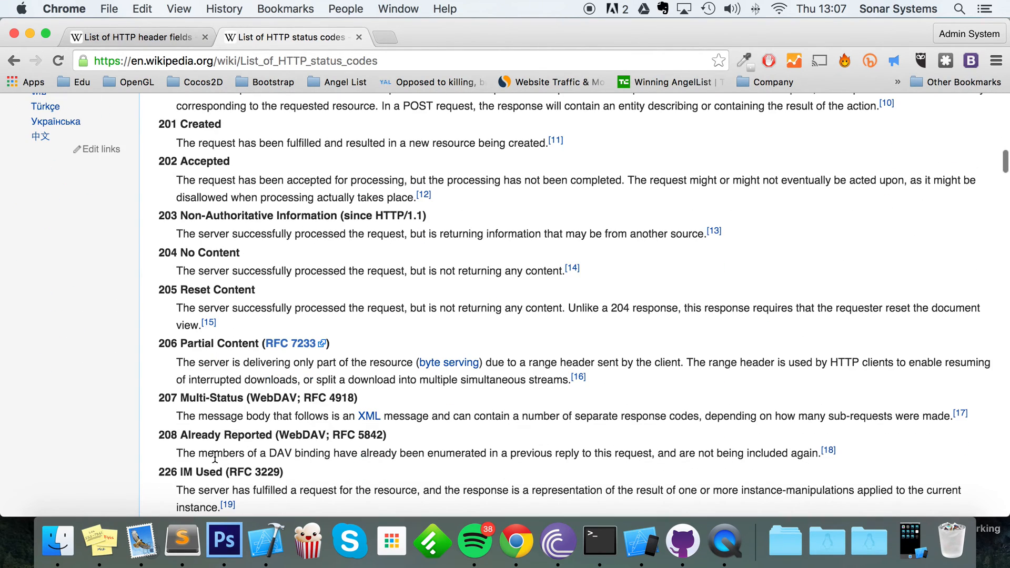
mouse_move(229, 404)
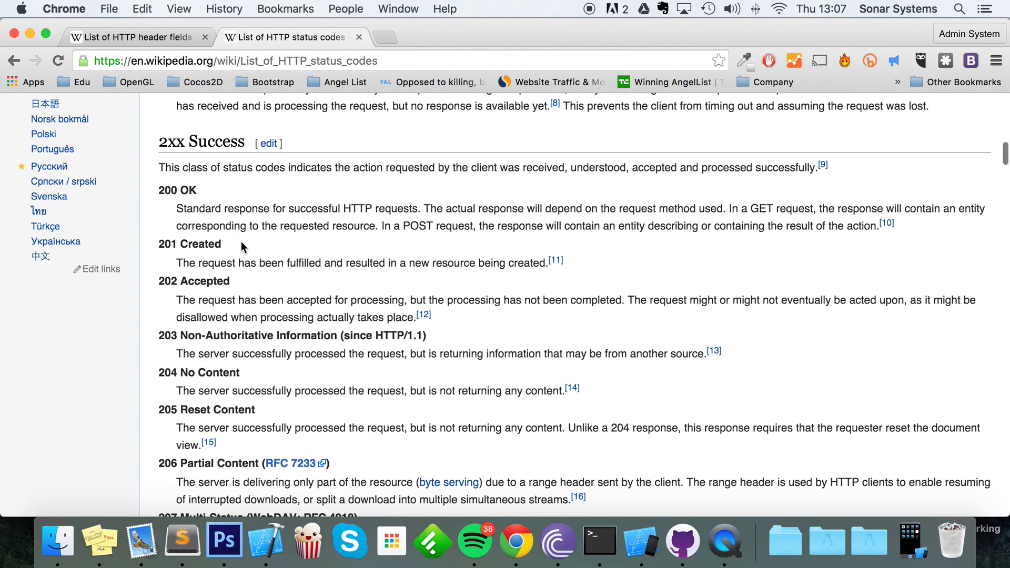
mouse_move(198, 203)
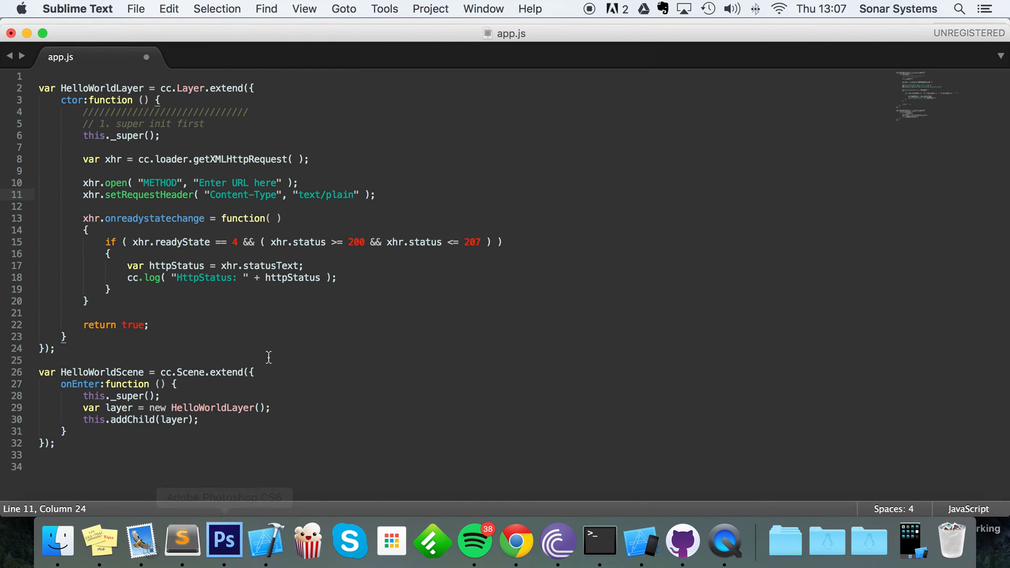
mouse_move(106, 239)
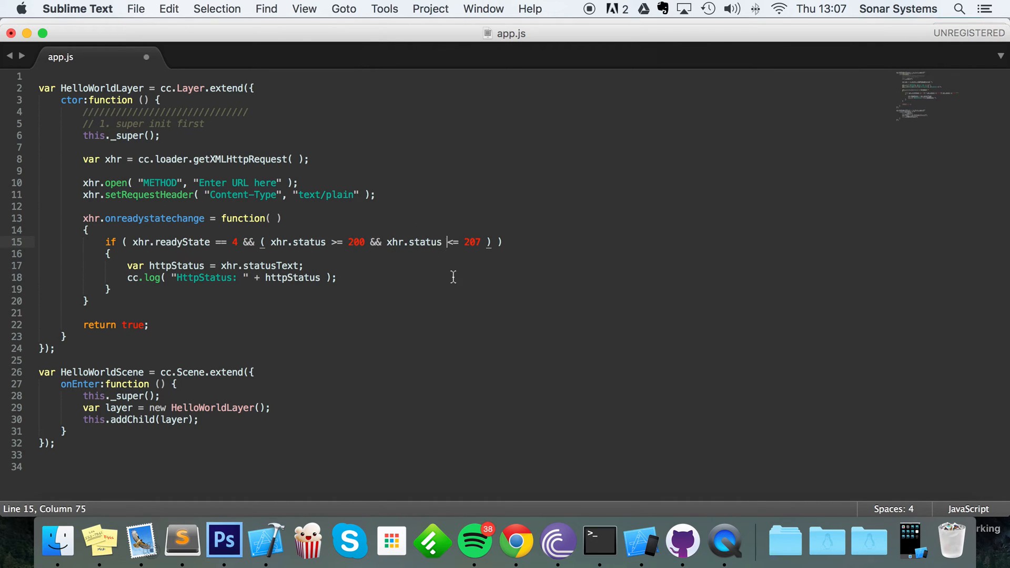
mouse_move(479, 234)
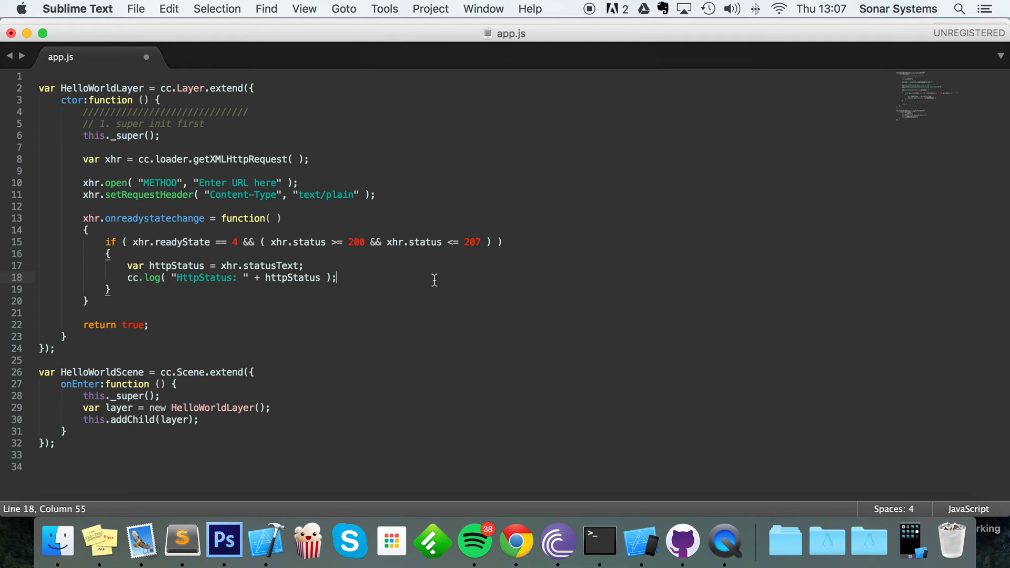
Step: Save app.js with the 200–207 status checks and status text logging
key("cmd+s")
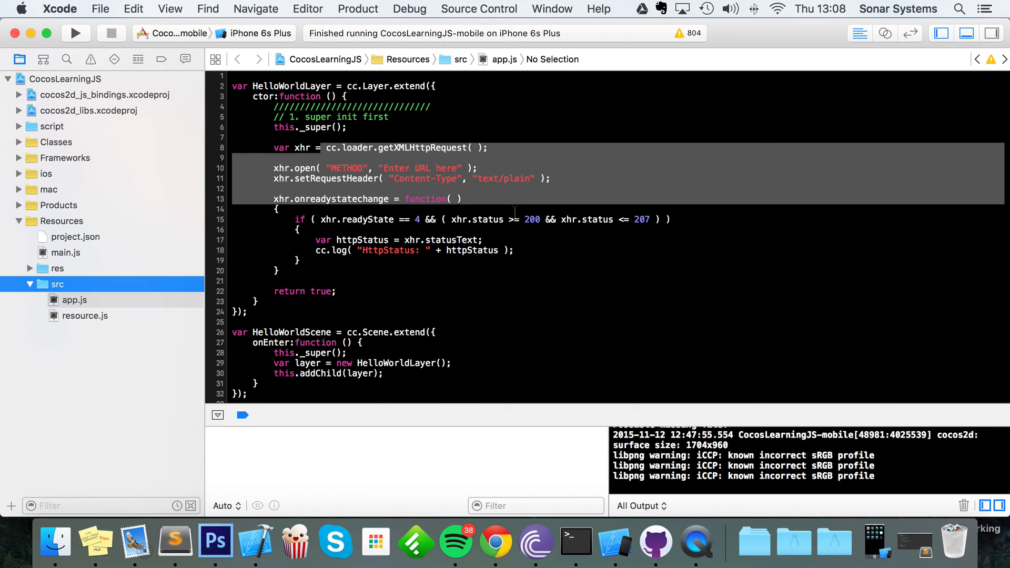
mouse_move(513, 250)
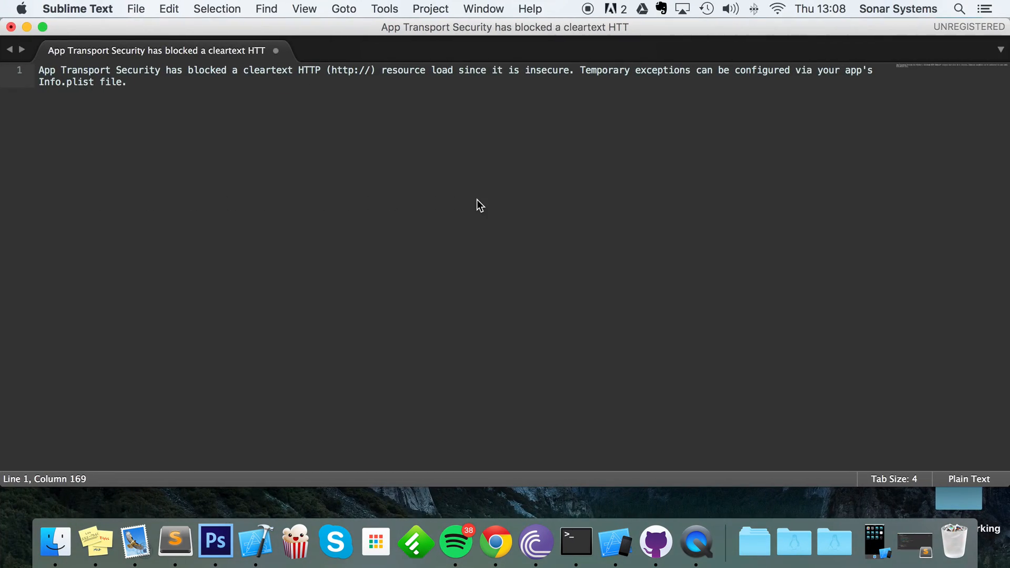
mouse_move(471, 207)
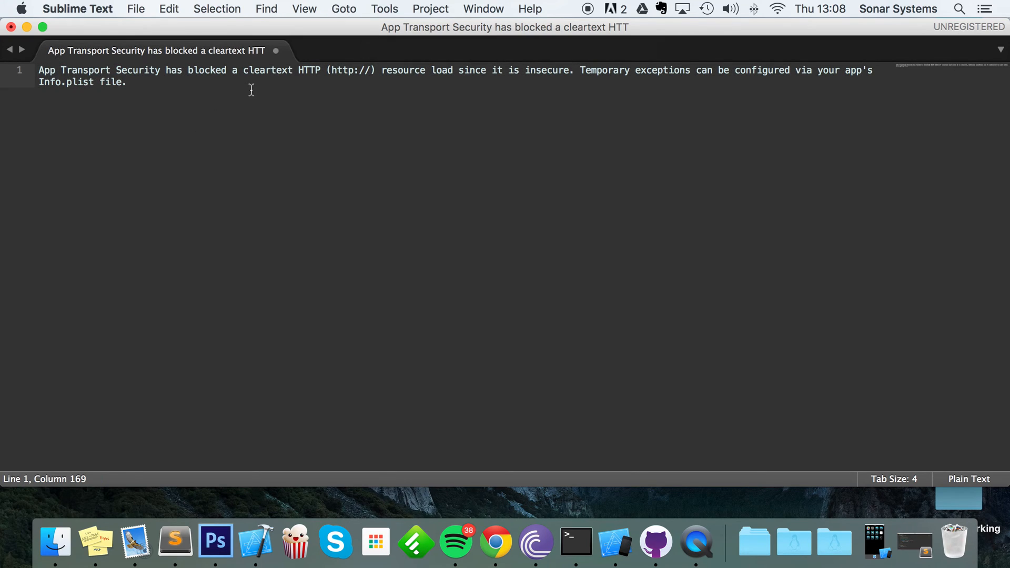
mouse_move(425, 64)
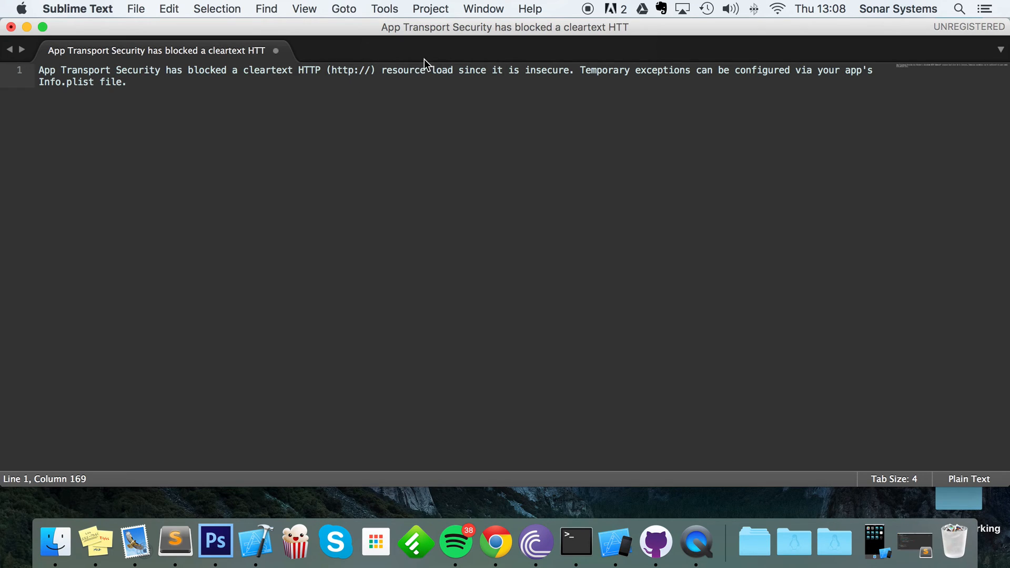
mouse_move(613, 88)
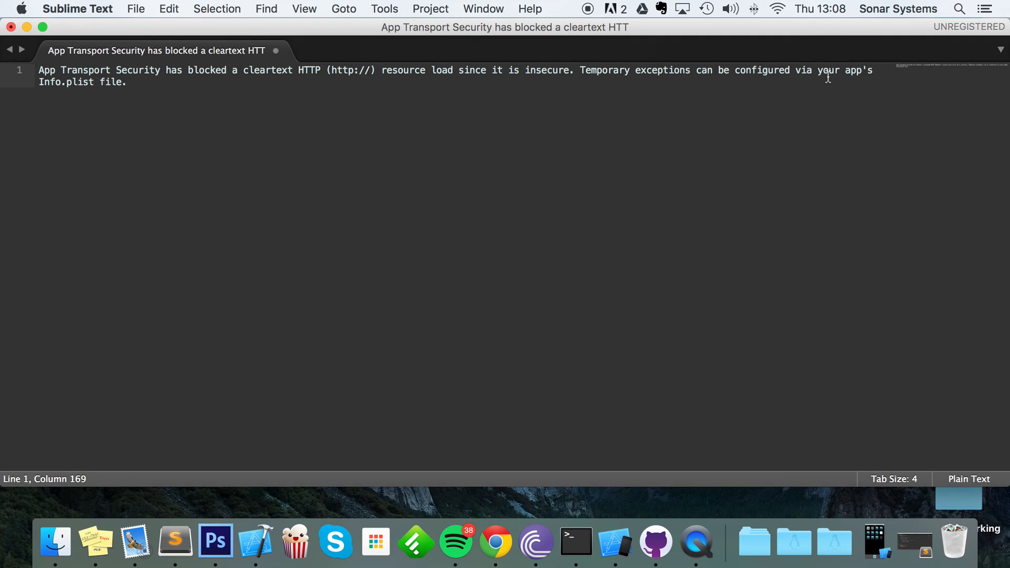
mouse_move(288, 101)
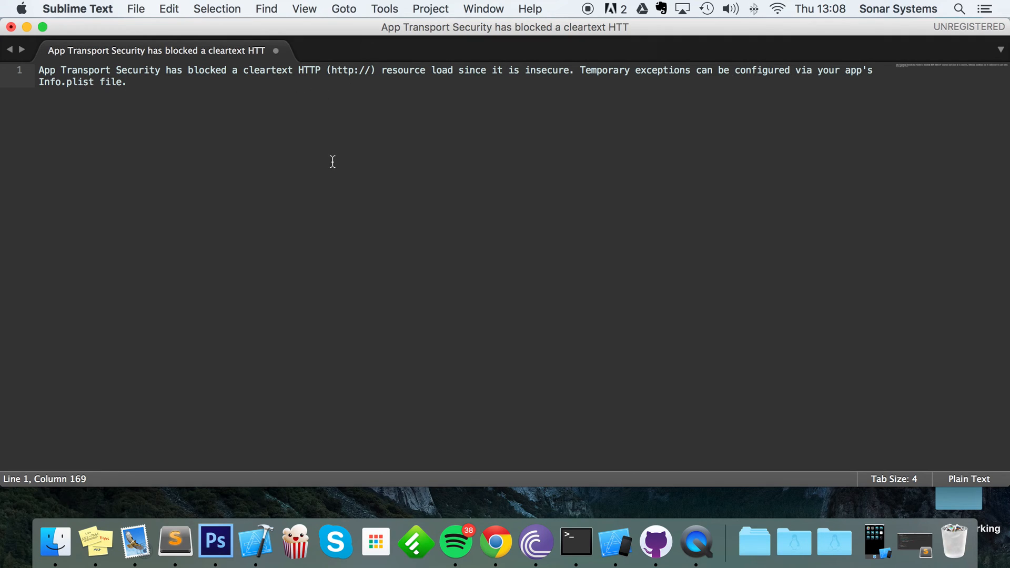
mouse_move(332, 163)
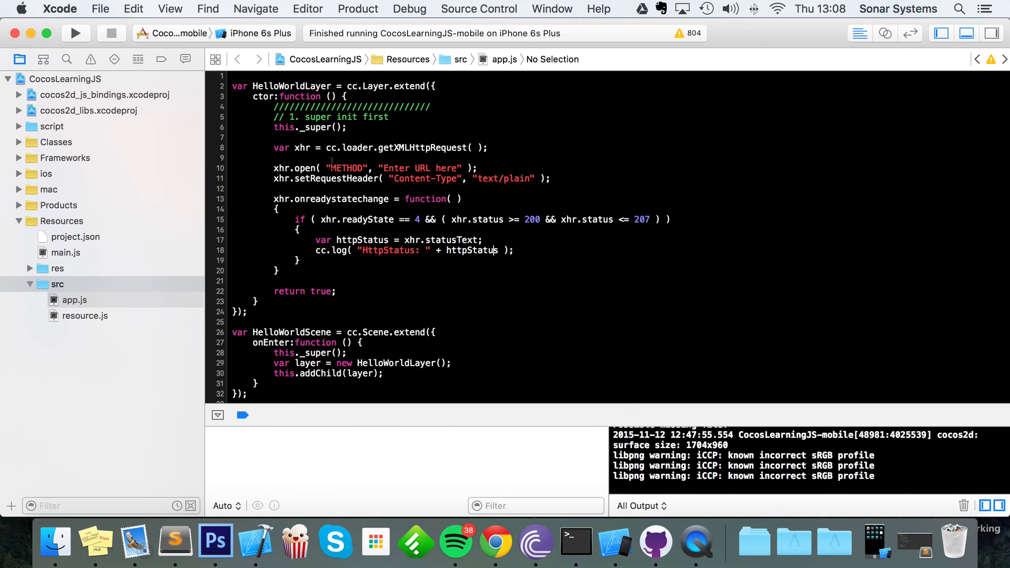
Step: Add an App Transport Security Settings row to the CocosLearningJS target's Info properties
left_click(64, 78)
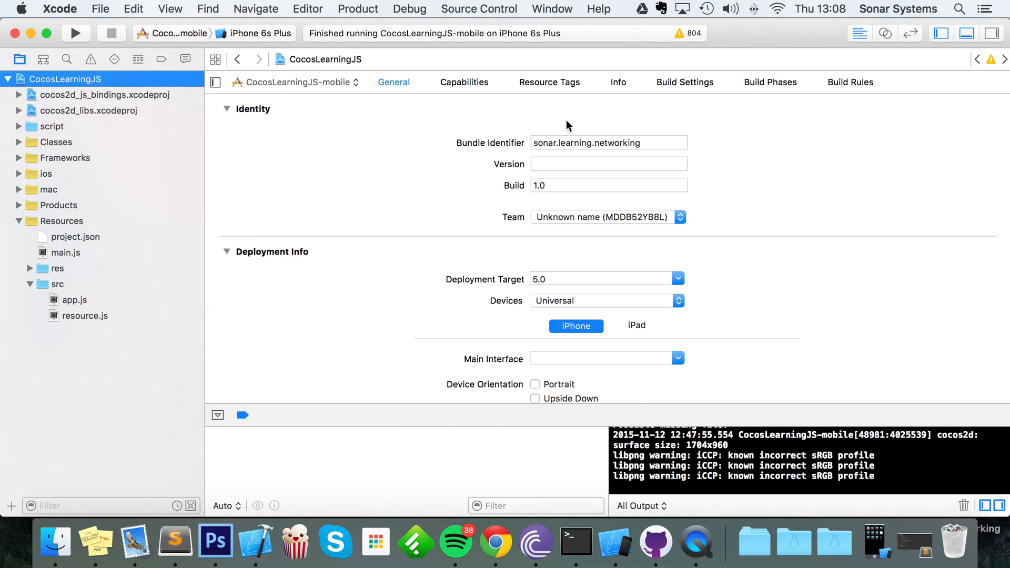
left_click(617, 82)
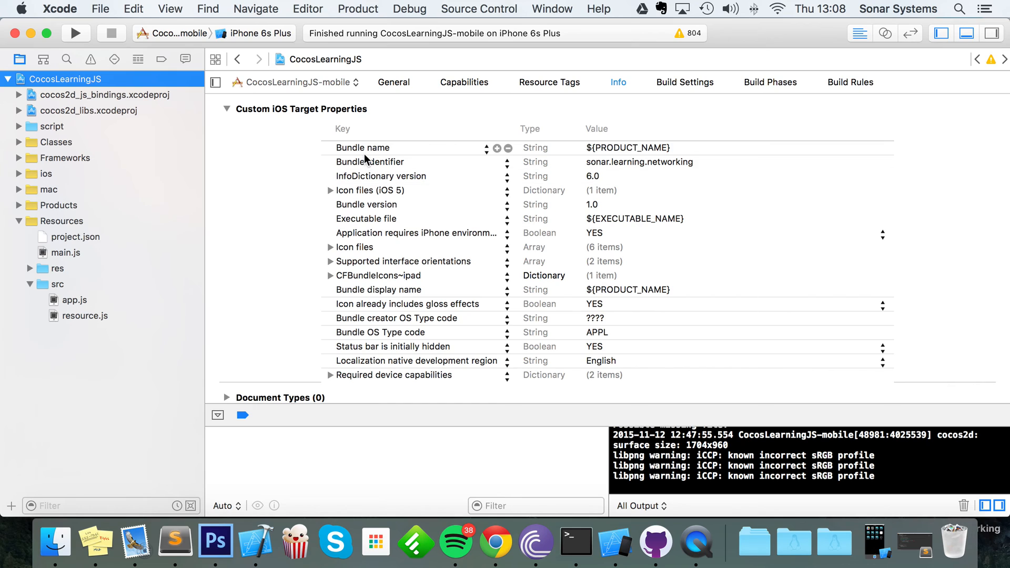
right_click(362, 147)
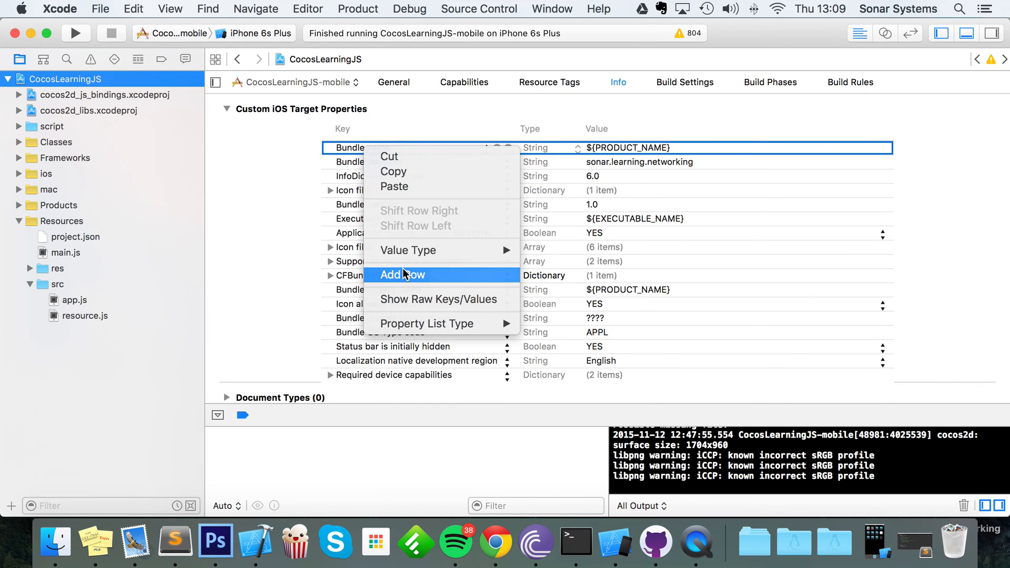
left_click(402, 275)
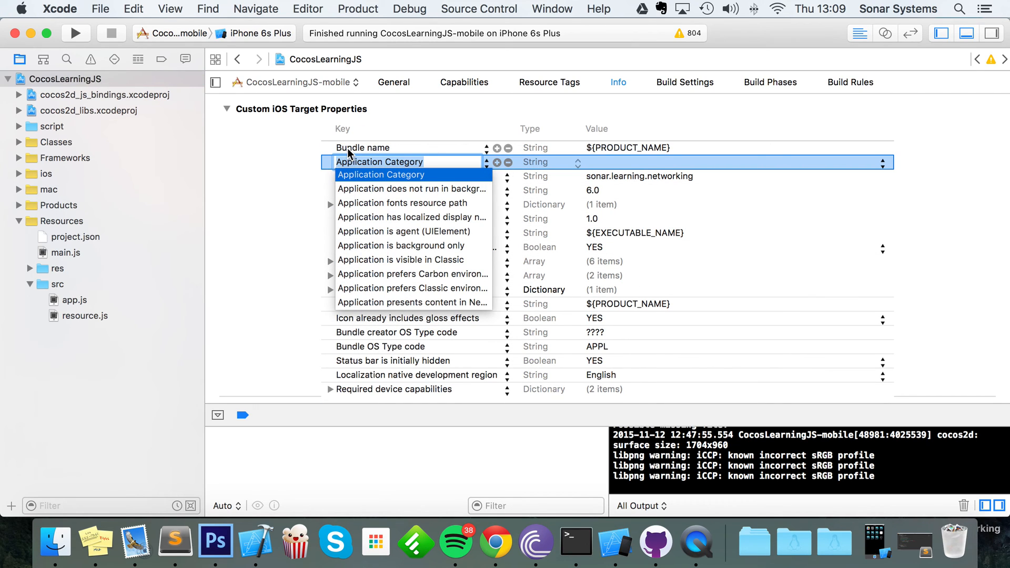
mouse_move(377, 190)
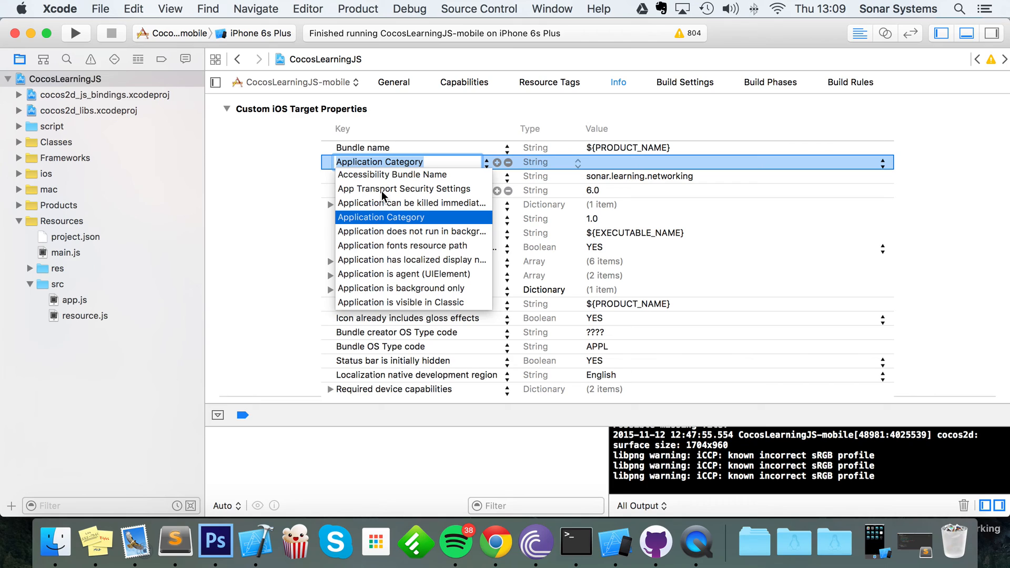
left_click(404, 188)
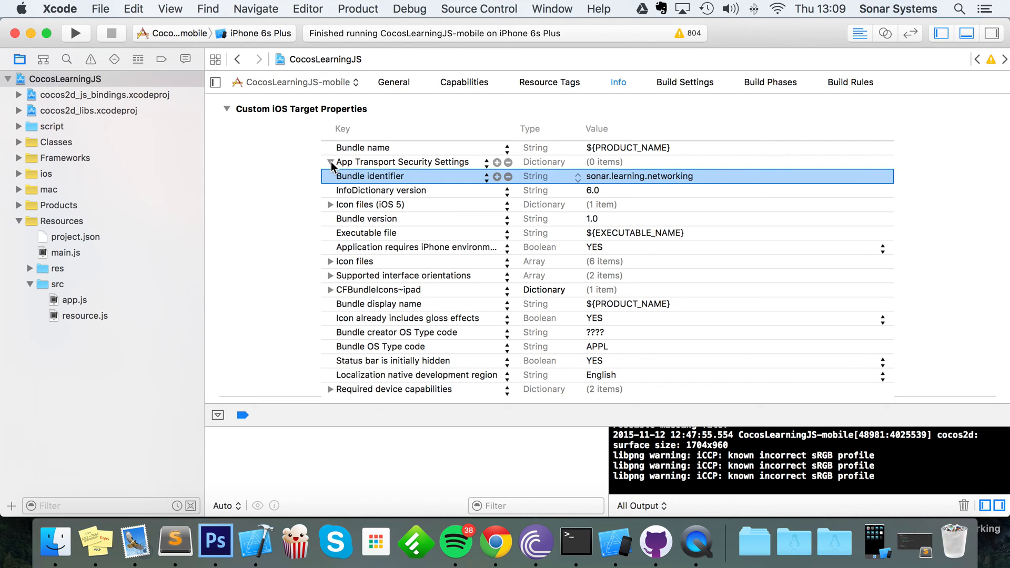
Step: Add Allow Arbitrary Loads = YES under App Transport Security Settings, then reopen app.js
right_click(401, 162)
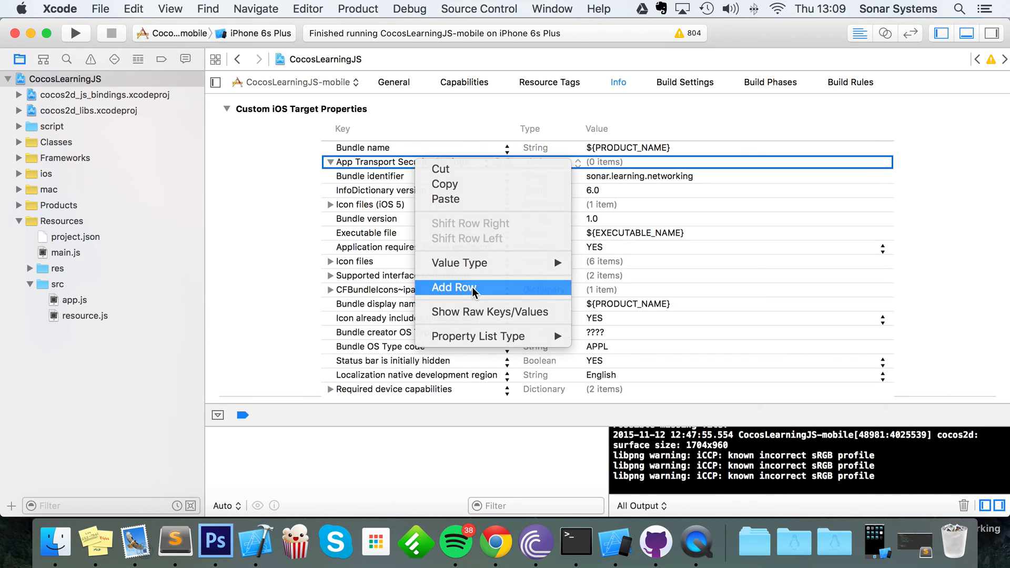
left_click(453, 287)
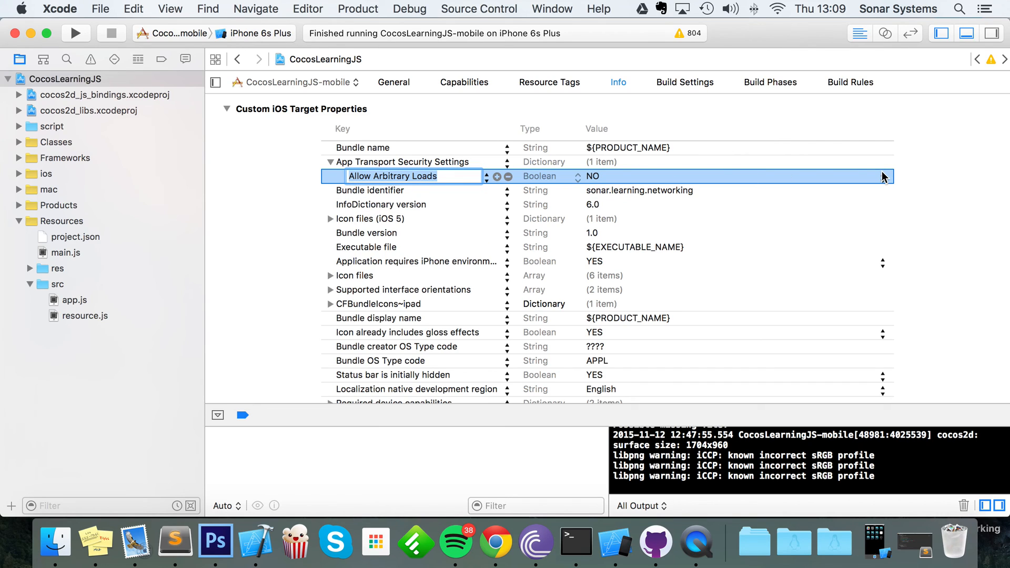
left_click(591, 175)
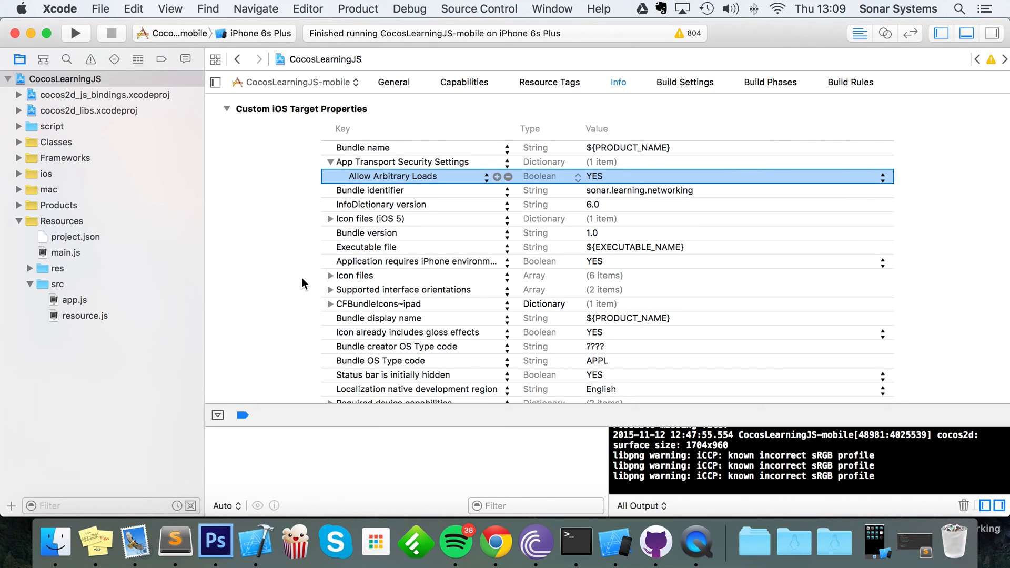
mouse_move(73, 316)
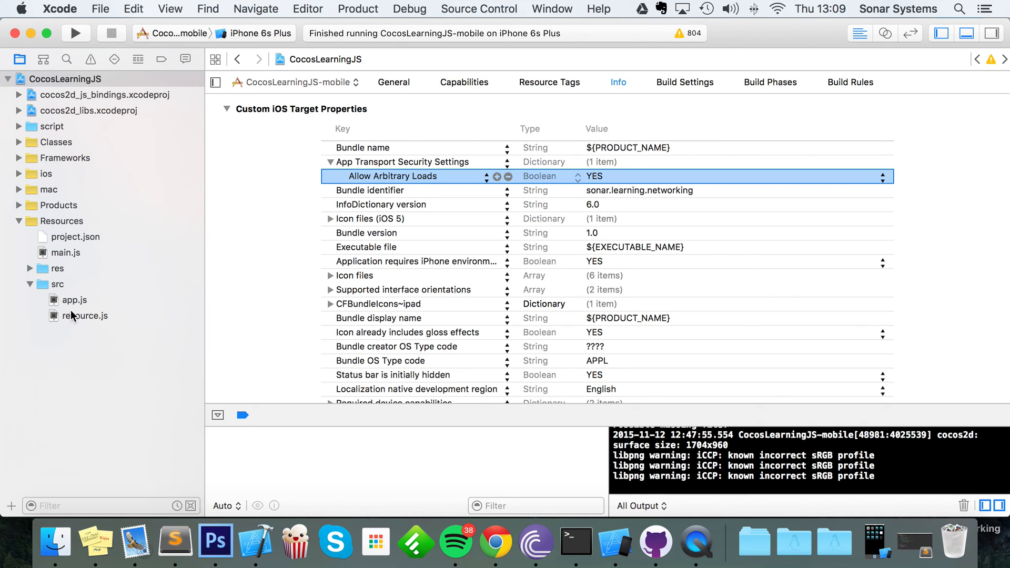
left_click(75, 299)
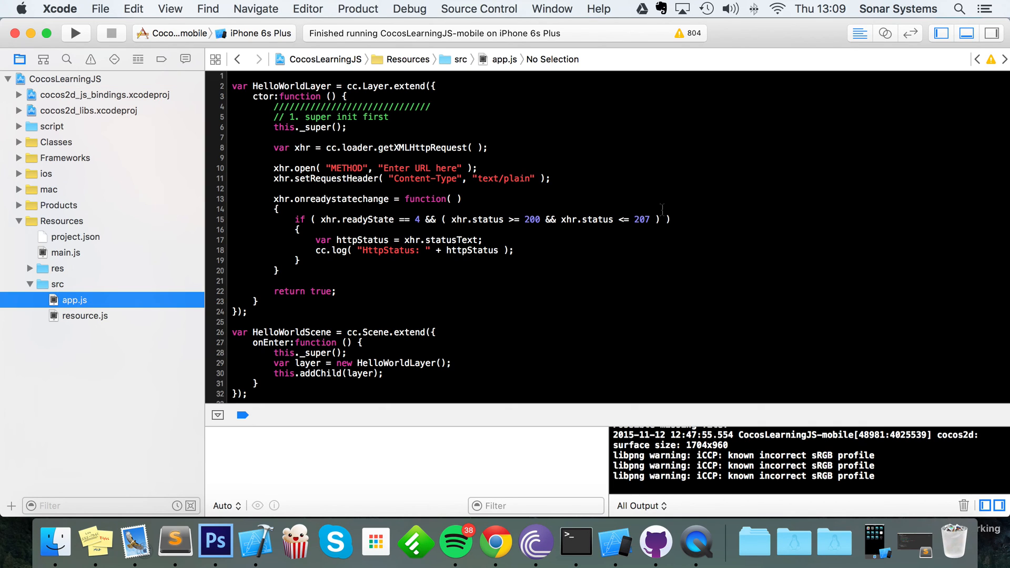